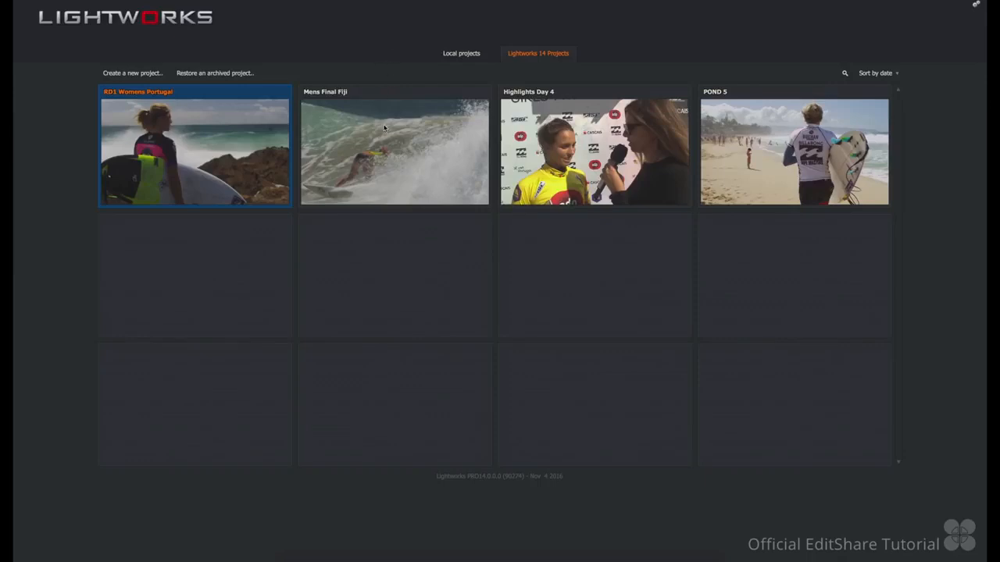
mouse_move(383, 125)
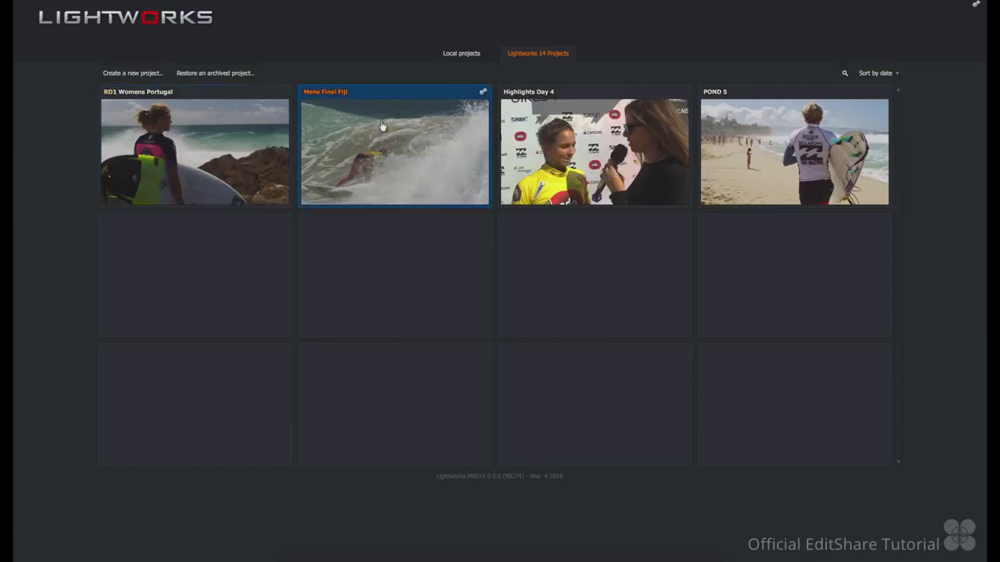
Step: Create the 'Surf Competition' project with its frame rate set to 30 fps
click(593, 149)
text(Surf Competition)
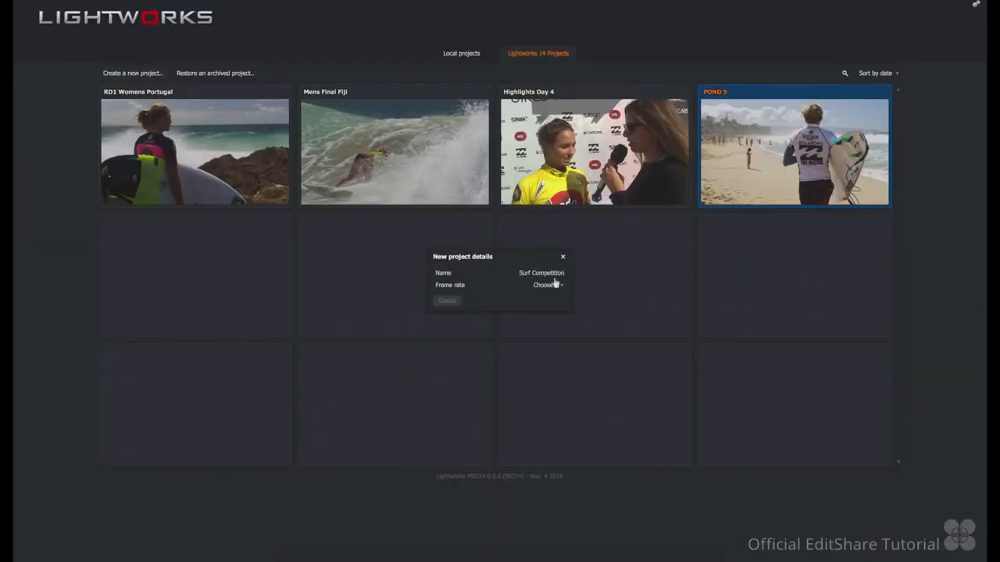
click(544, 284)
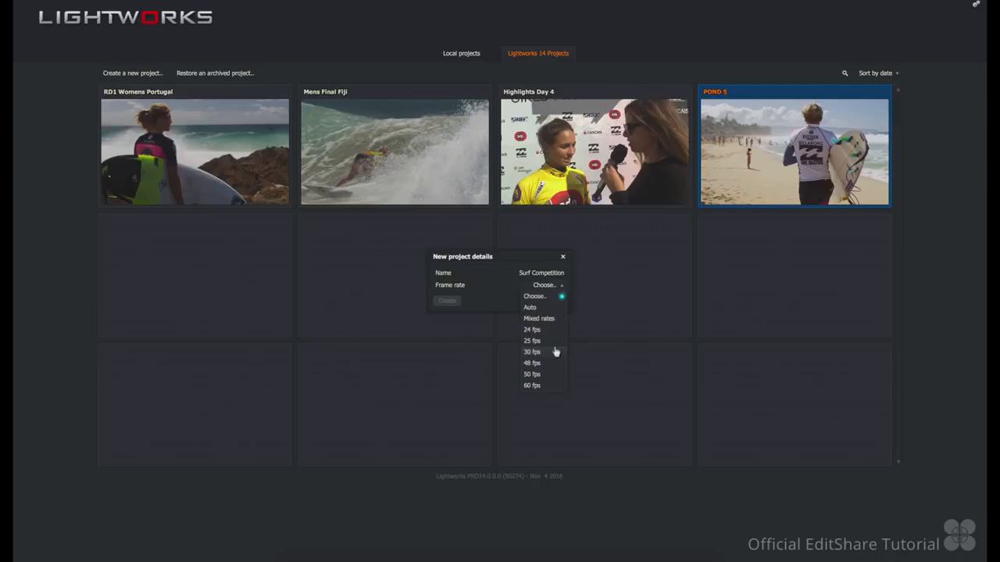
click(531, 352)
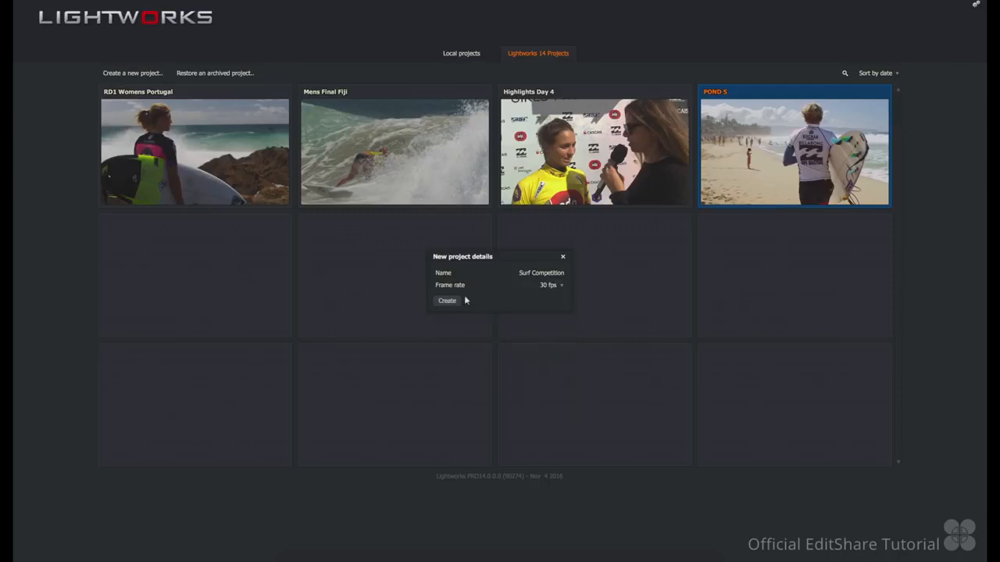
click(447, 300)
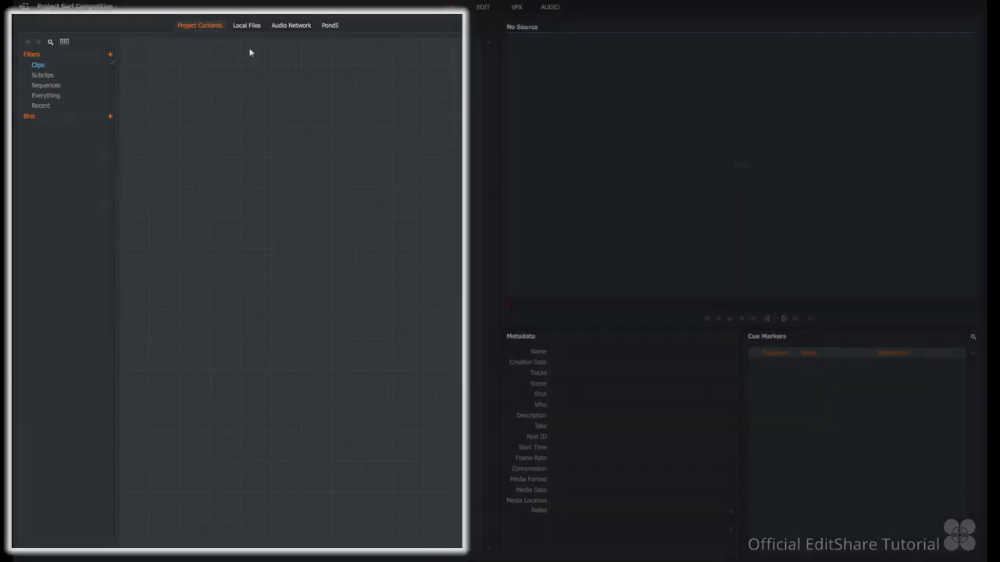
Step: Import every clip from the QUICK START SURF MEDIA folder, then view the TITLES clip
click(247, 25)
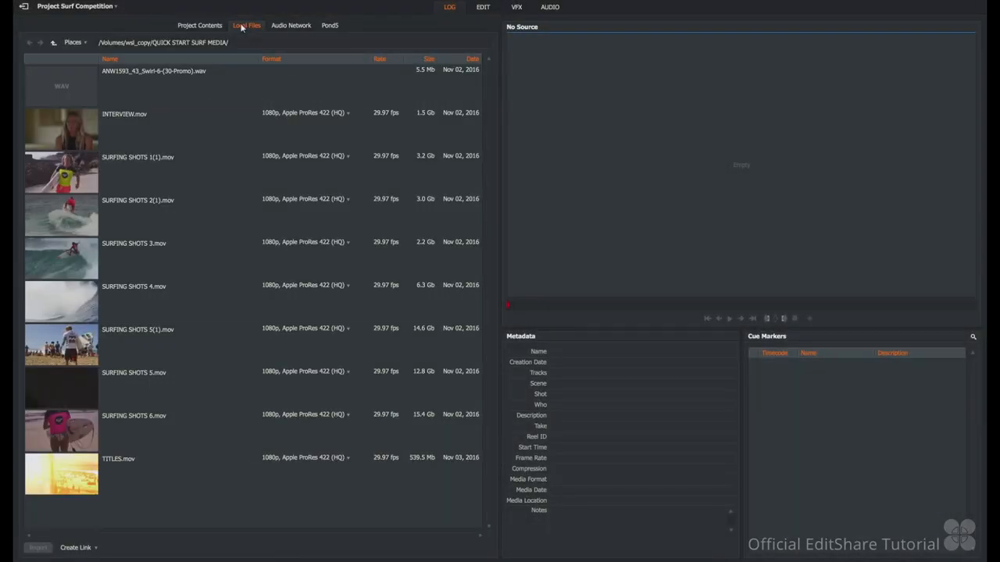
click(87, 42)
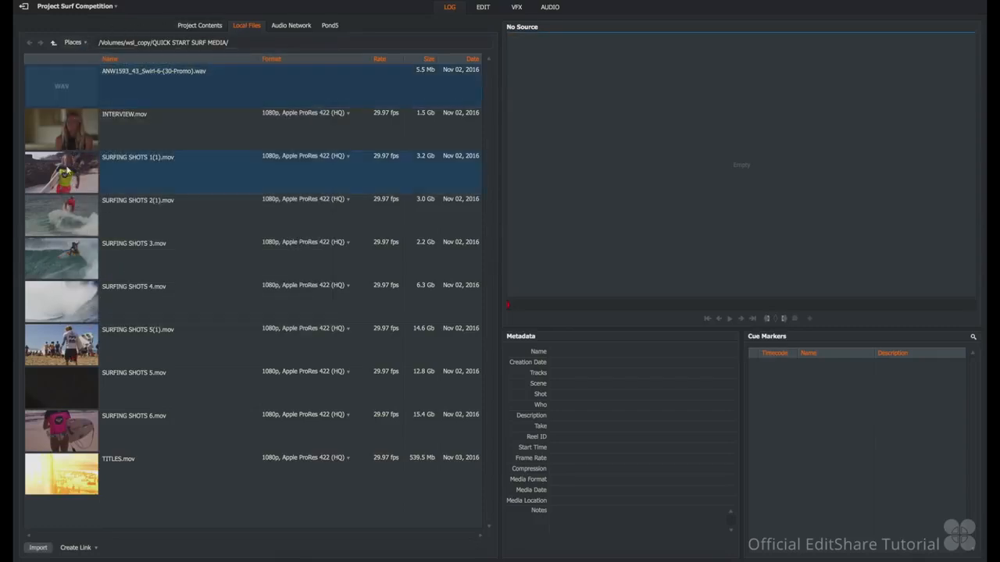
click(134, 300)
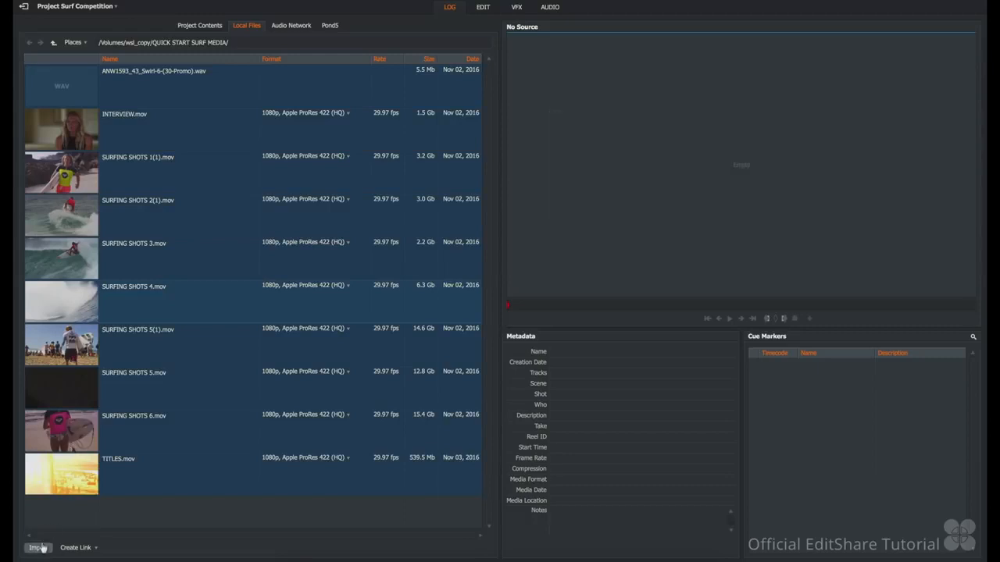
click(200, 25)
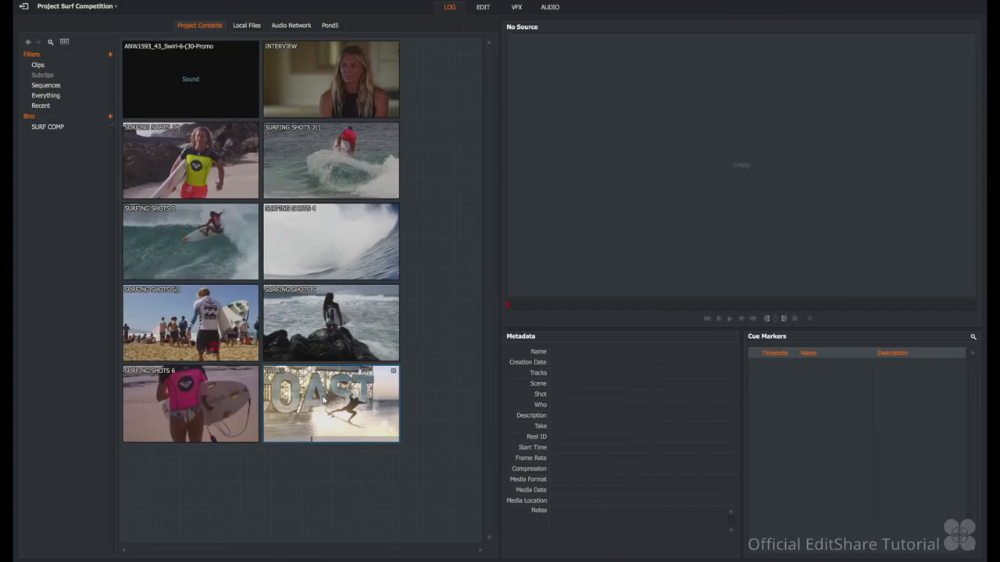
double_click(329, 403)
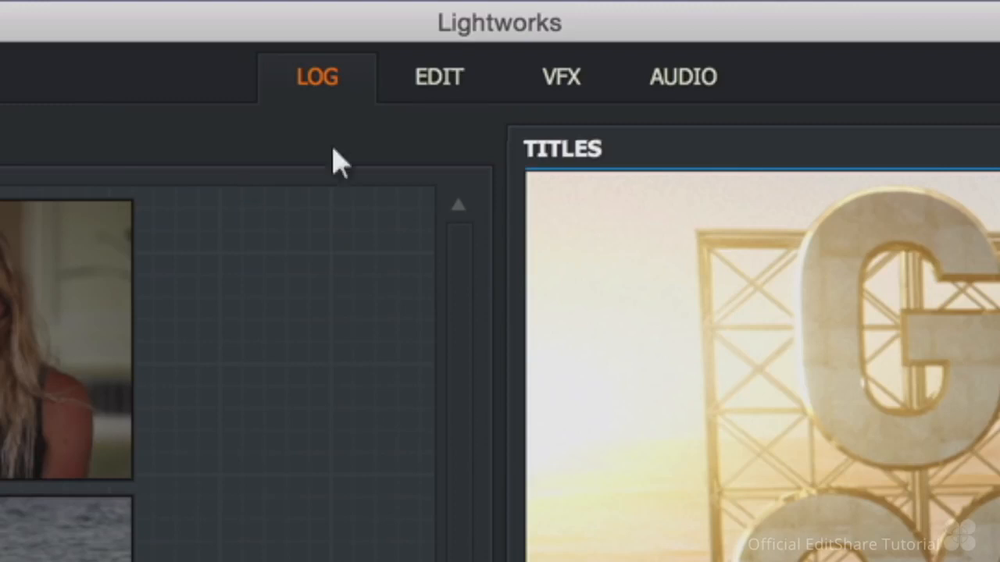
Step: In the Edit room, scrub SURFING SHOTS 5(1) and mark its in and out points
click(438, 77)
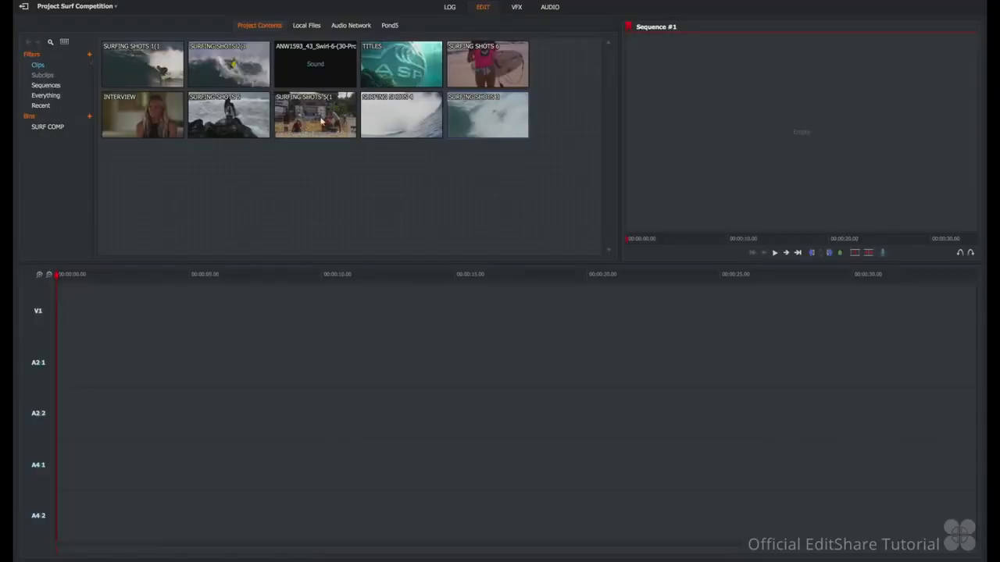
double_click(316, 115)
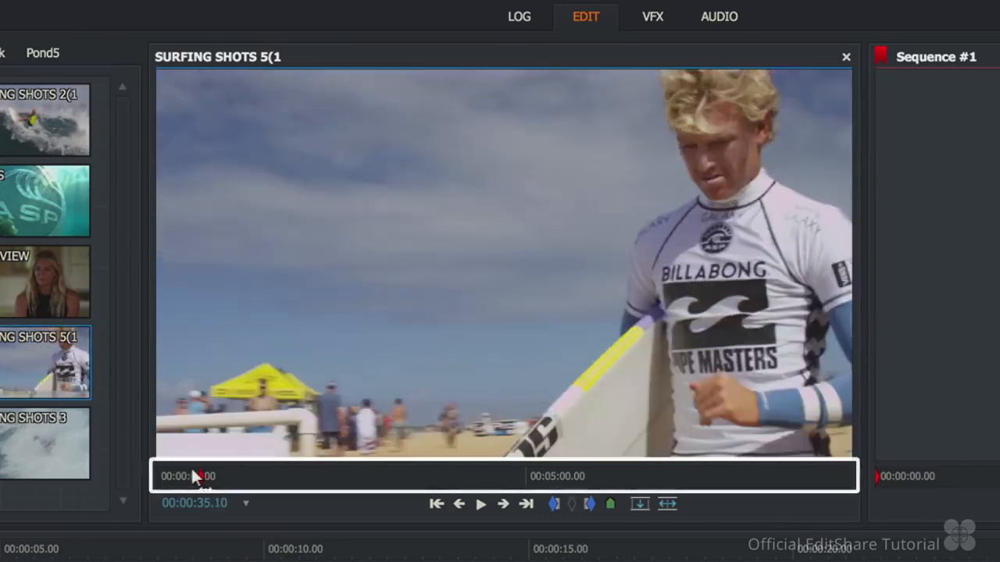
drag(210, 476, 189, 477)
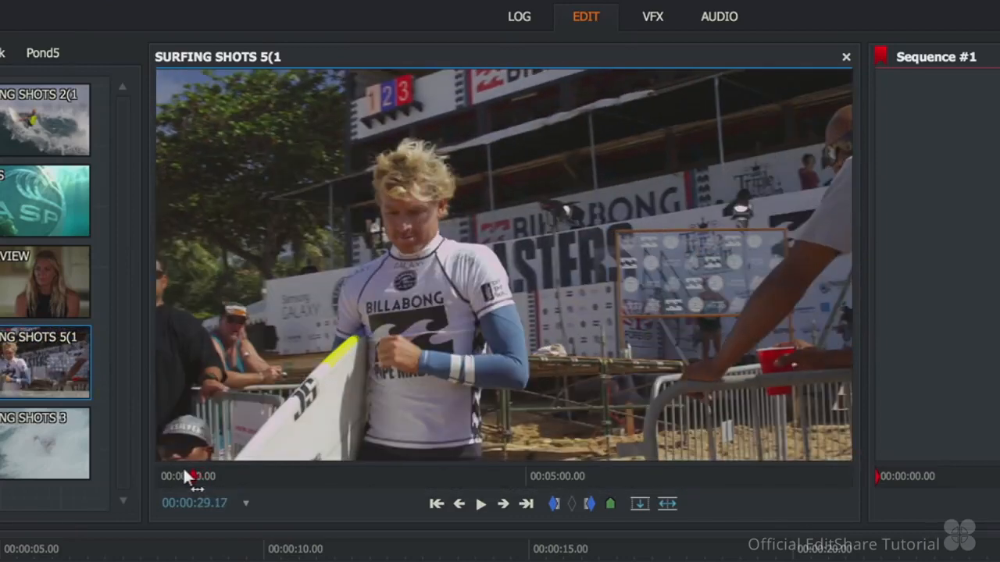
drag(194, 475, 180, 475)
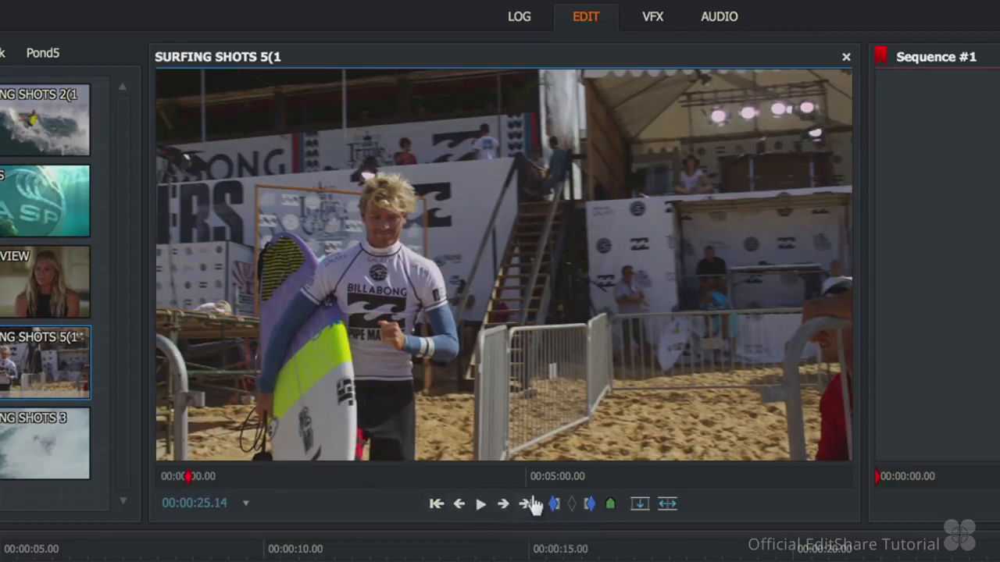
mouse_move(553, 503)
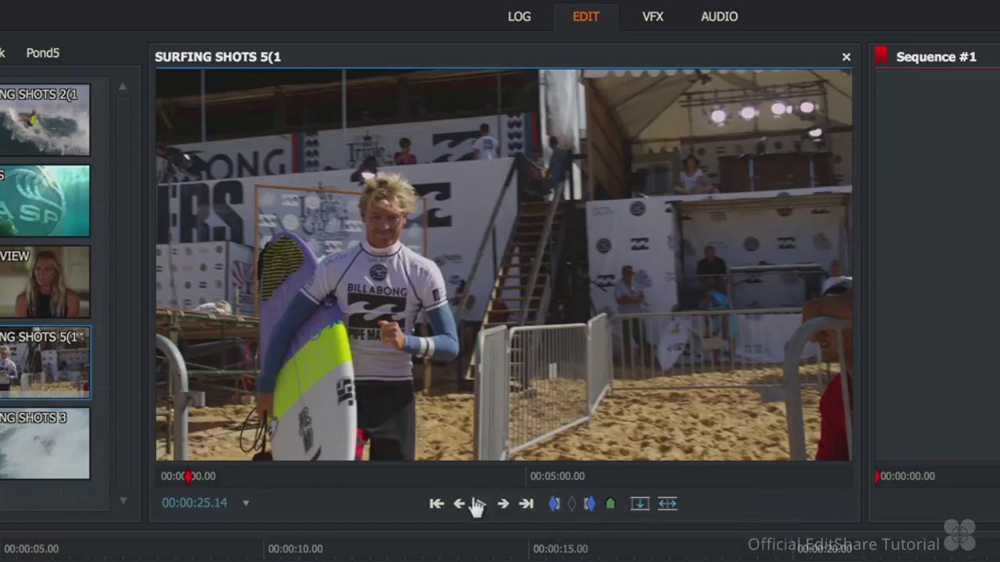
click(478, 503)
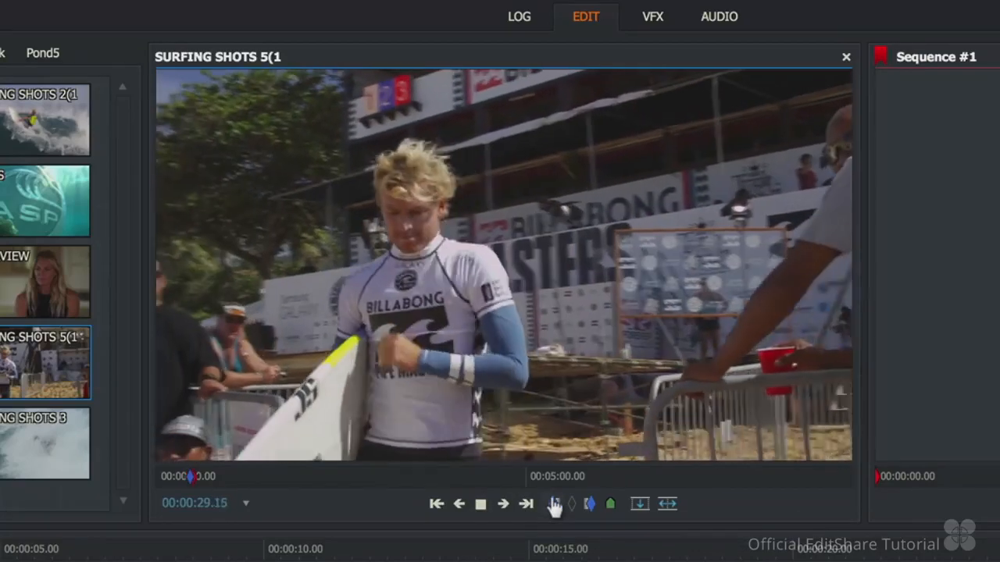
click(481, 503)
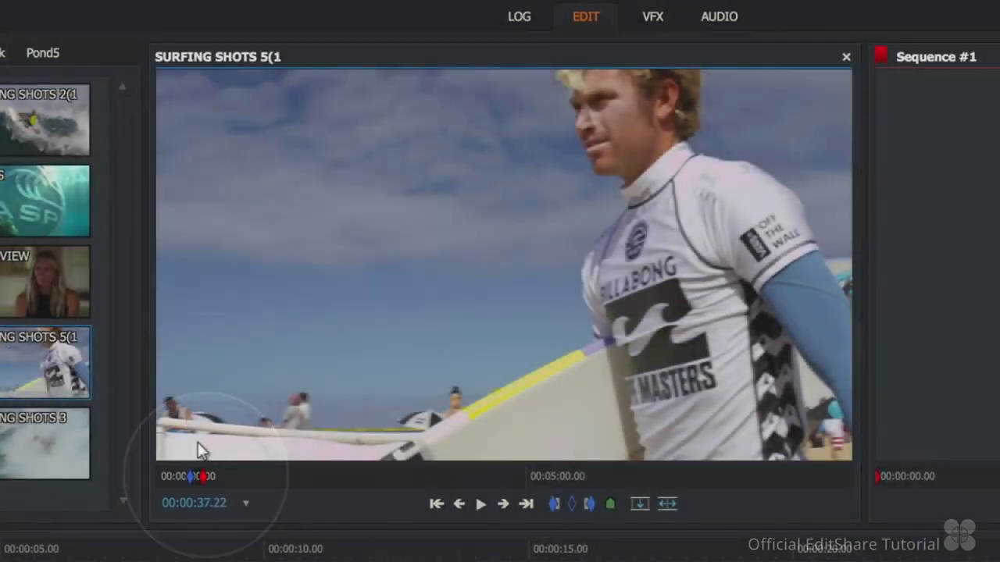
mouse_move(639, 503)
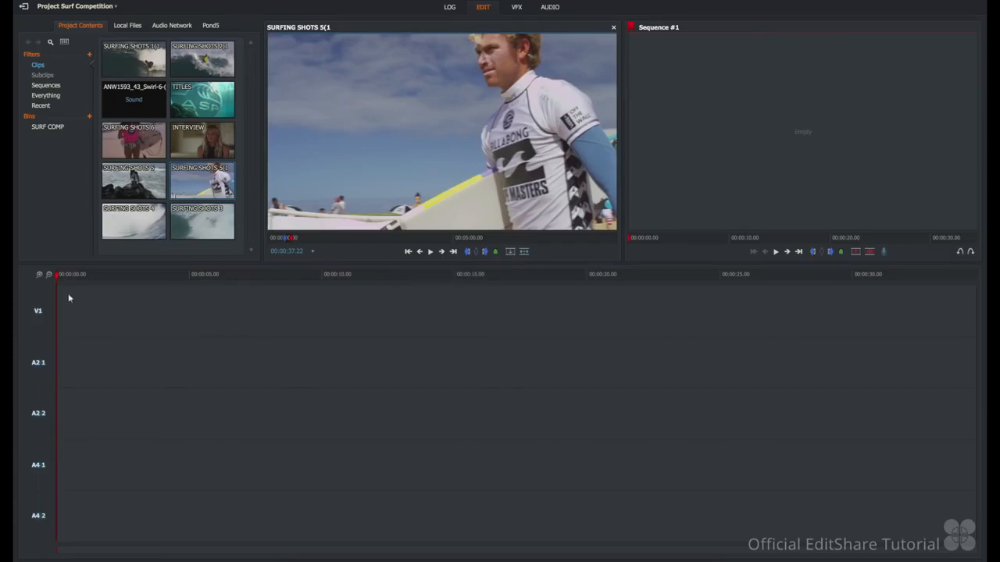
mouse_move(461, 278)
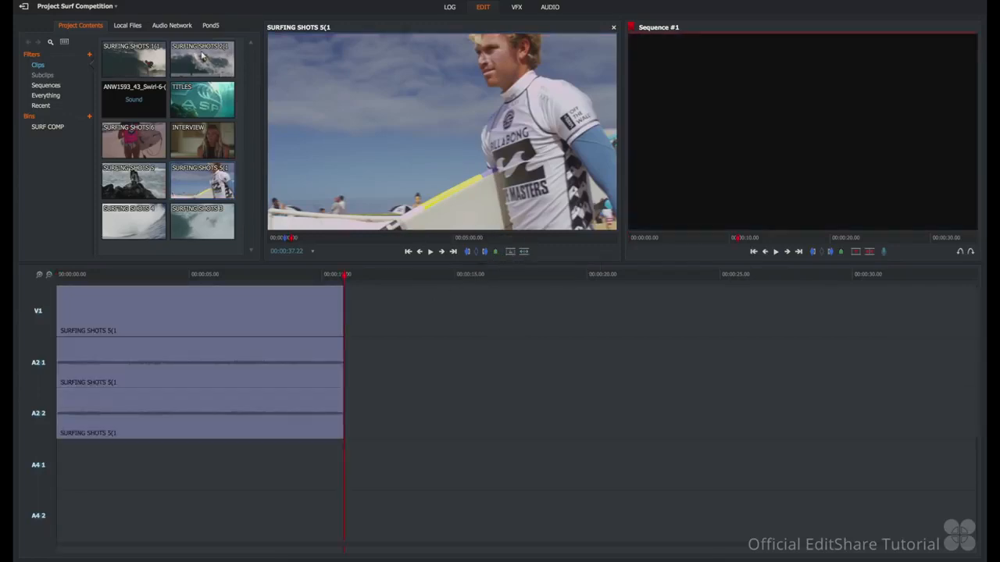
Step: Replace the SURFING SHOTS 2(1) wave shot into Sequence #1 at the playhead
double_click(201, 60)
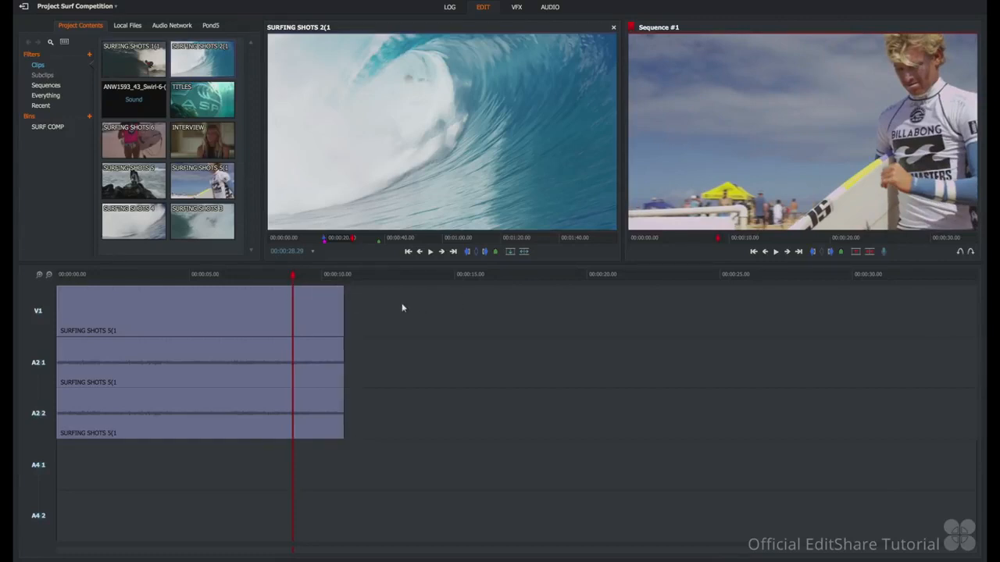
click(319, 304)
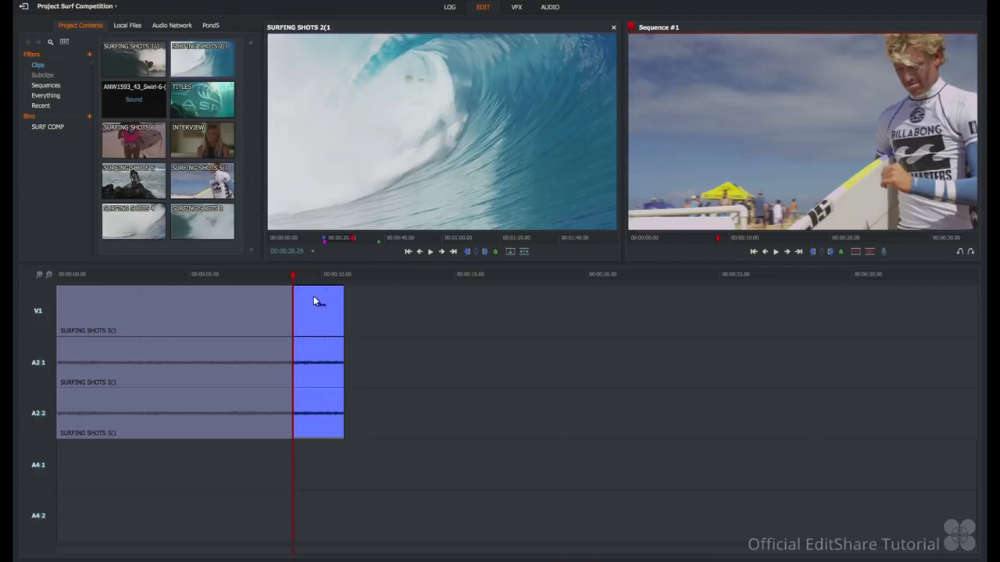
click(319, 309)
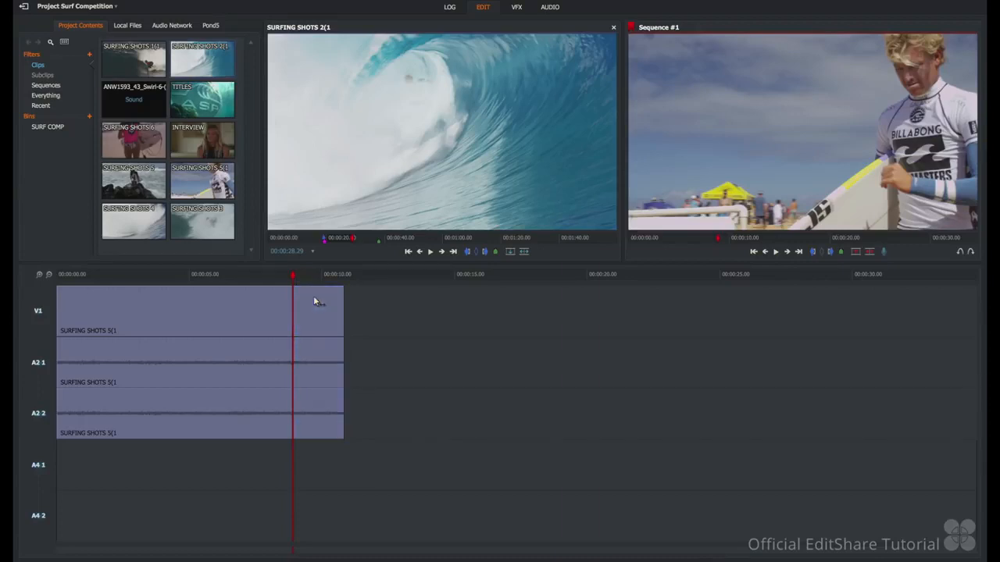
click(509, 250)
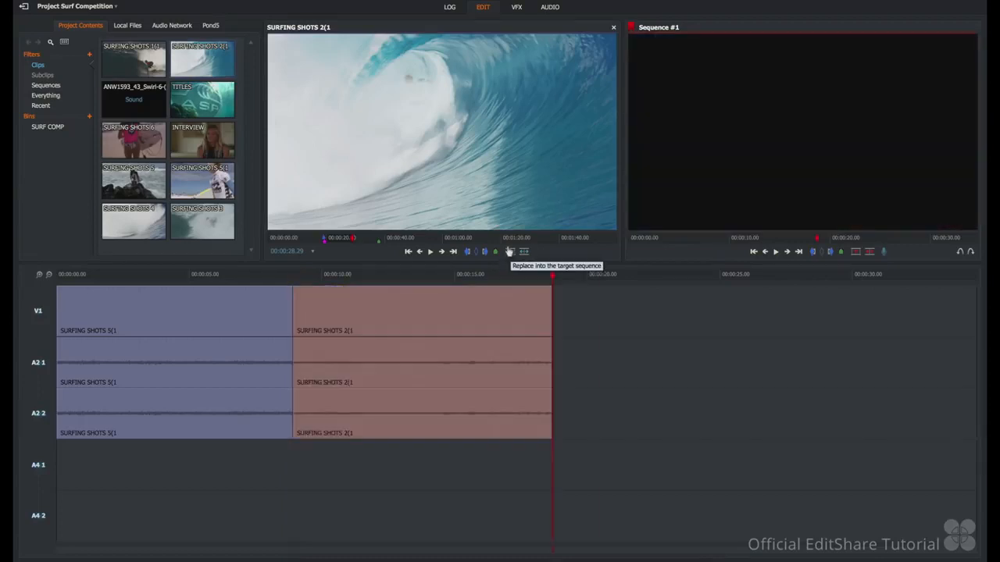
click(509, 250)
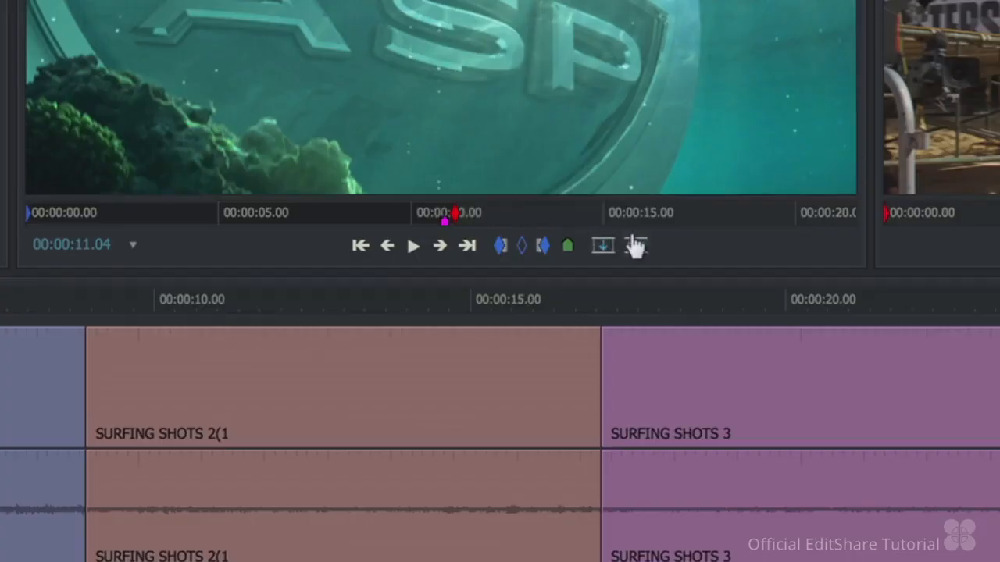
mouse_move(635, 245)
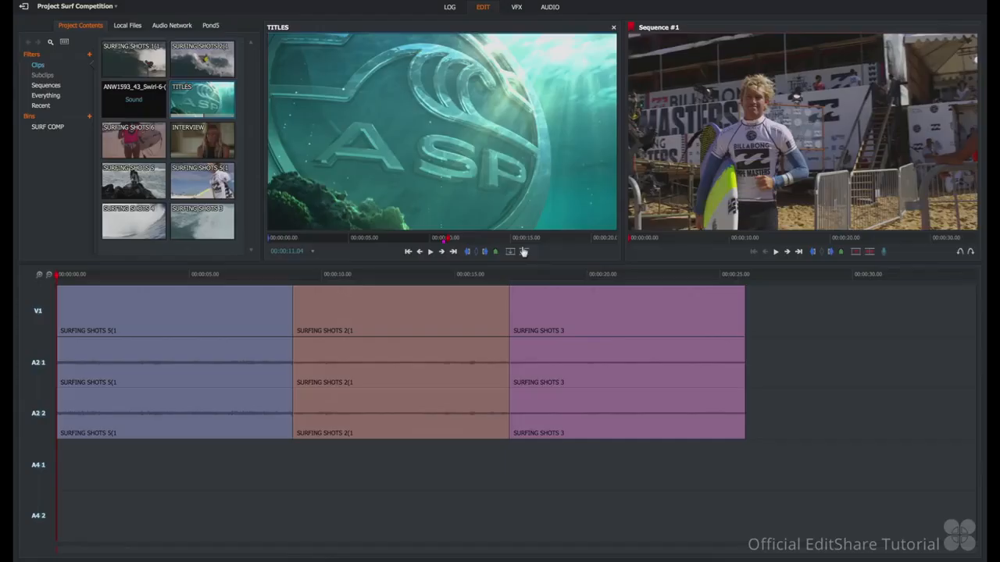
mouse_move(231, 306)
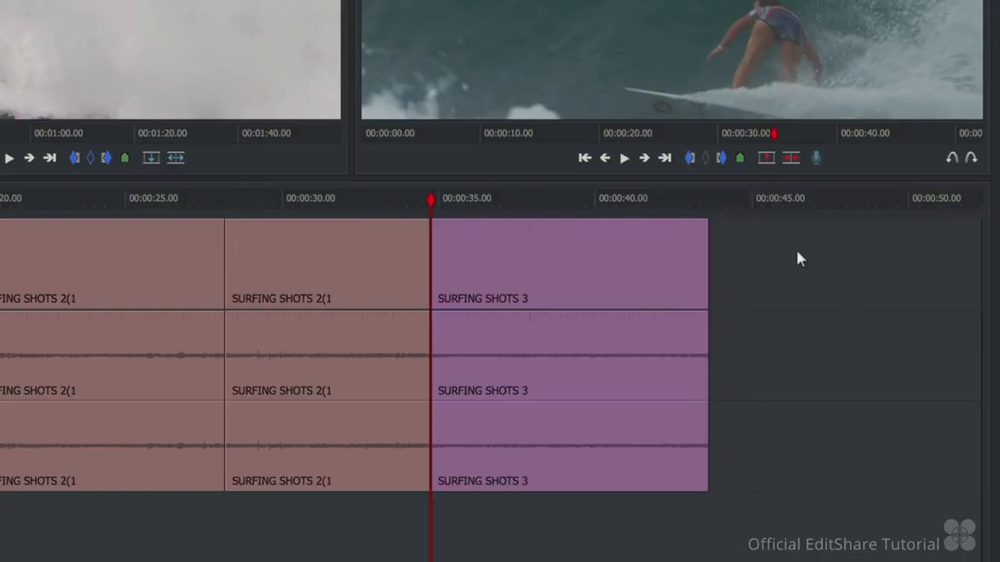
mouse_move(813, 268)
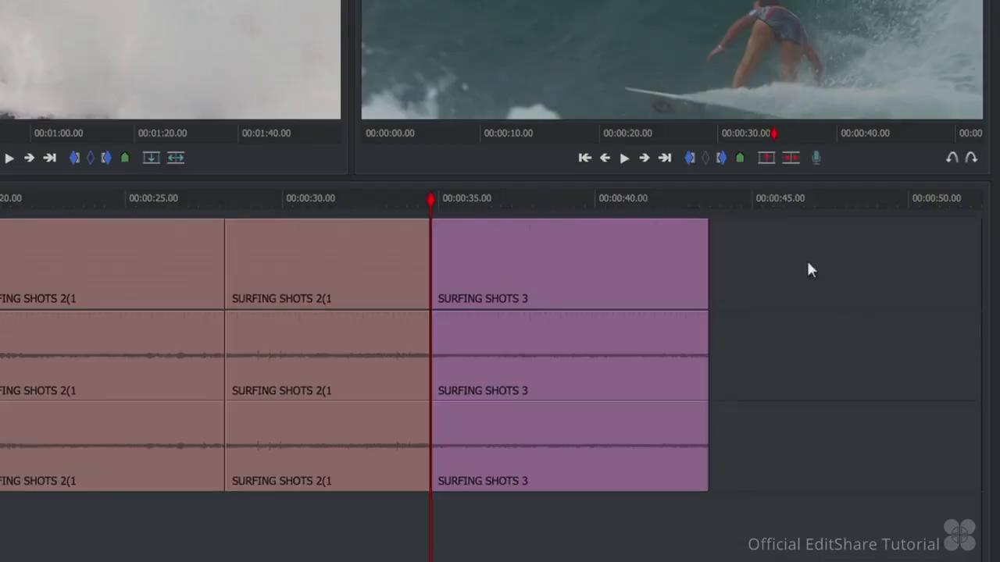
Step: Use Segment commands > Close gap to remove the empty space in Sequence #1
right_click(811, 269)
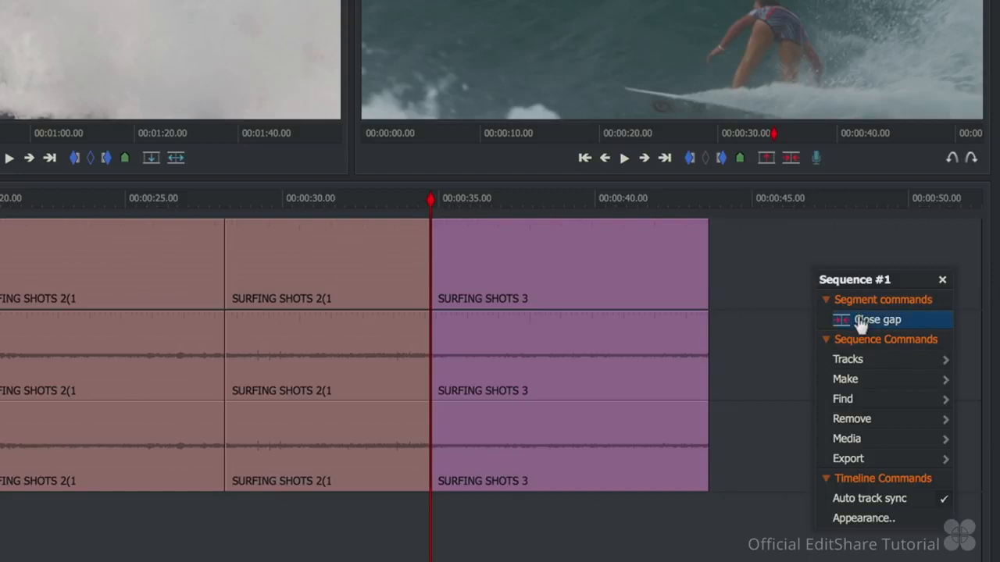
click(875, 319)
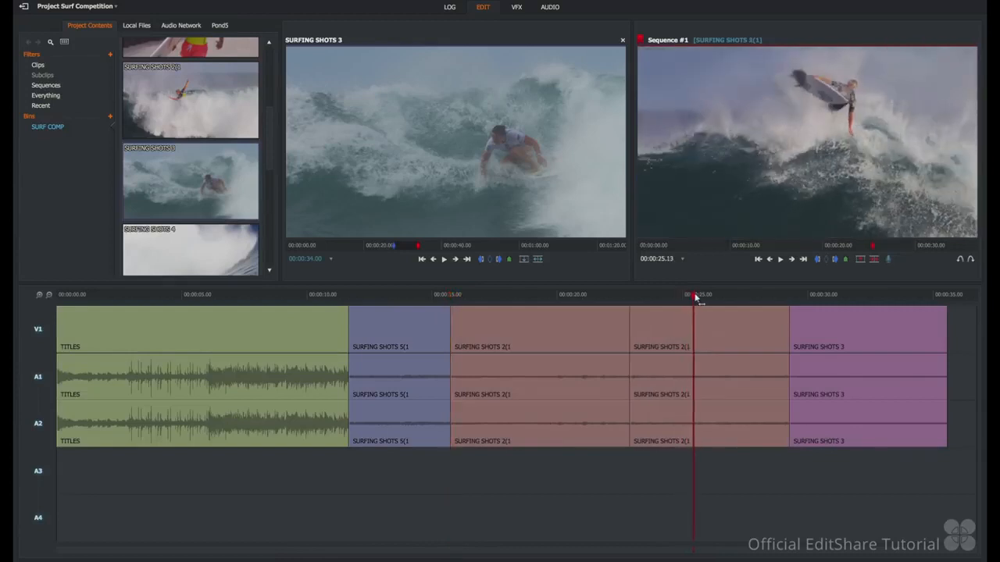
Step: Slip the SURFING SHOTS 2(1) segment under the playhead to a different part of the shot
drag(694, 294, 700, 294)
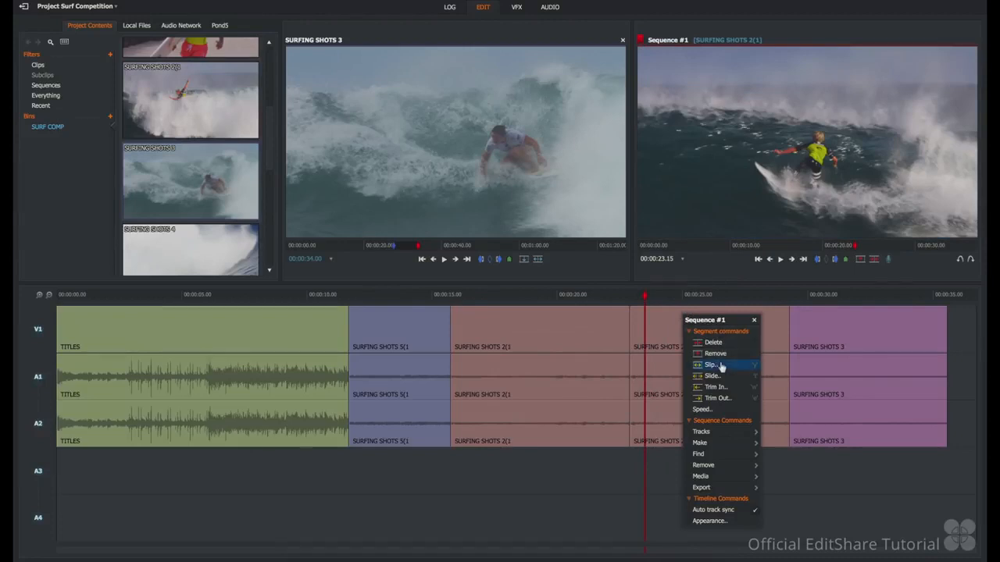
click(711, 366)
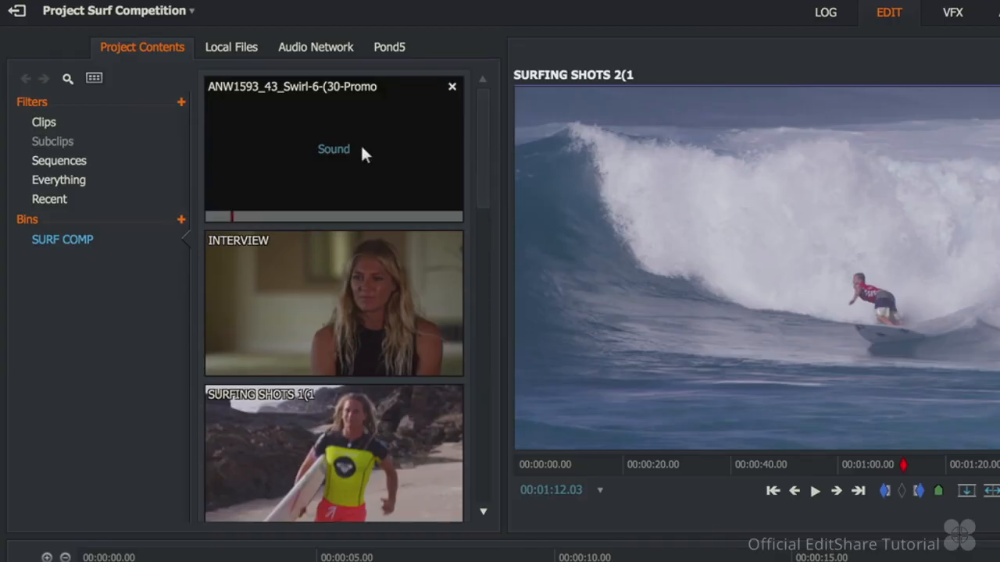
Step: Replace the ANW1593 Swirl promo music into the sequence on tracks A3 and A4
click(334, 148)
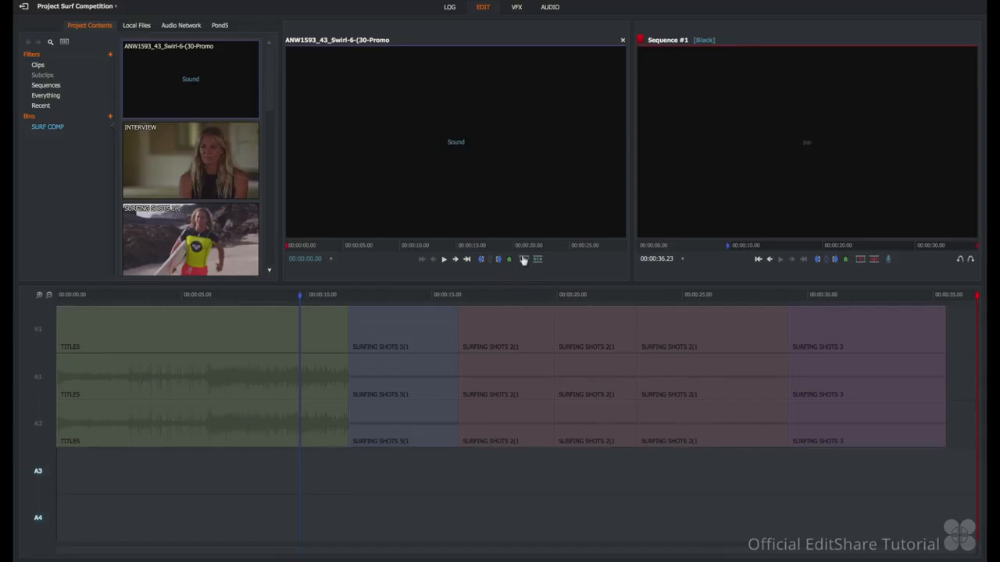
mouse_move(524, 259)
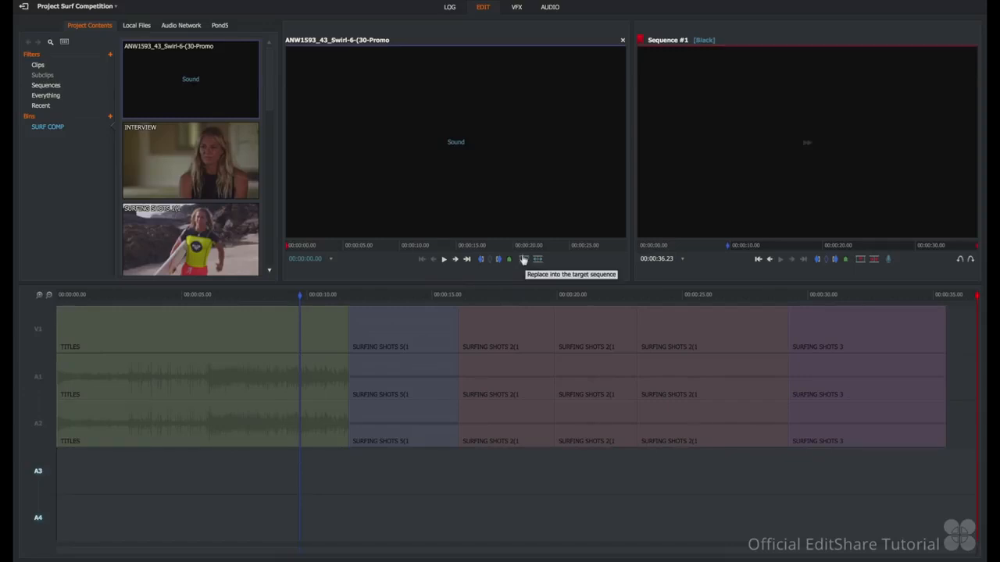
click(523, 259)
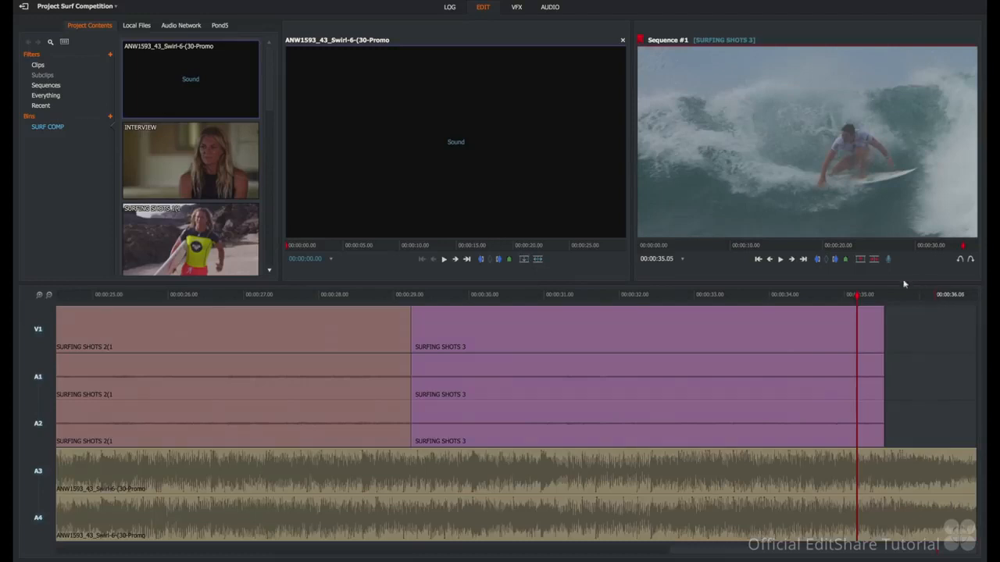
mouse_move(853, 285)
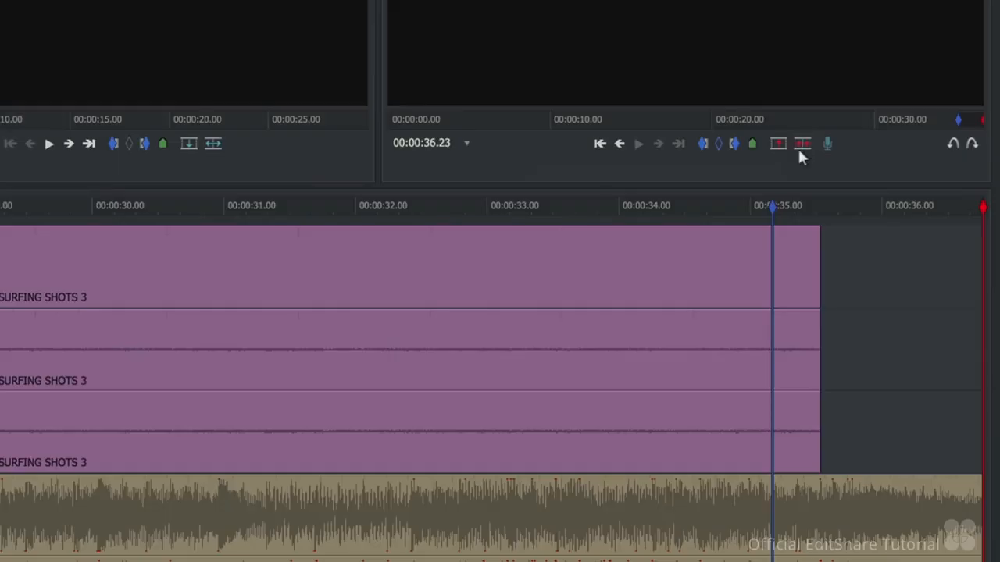
mouse_move(803, 144)
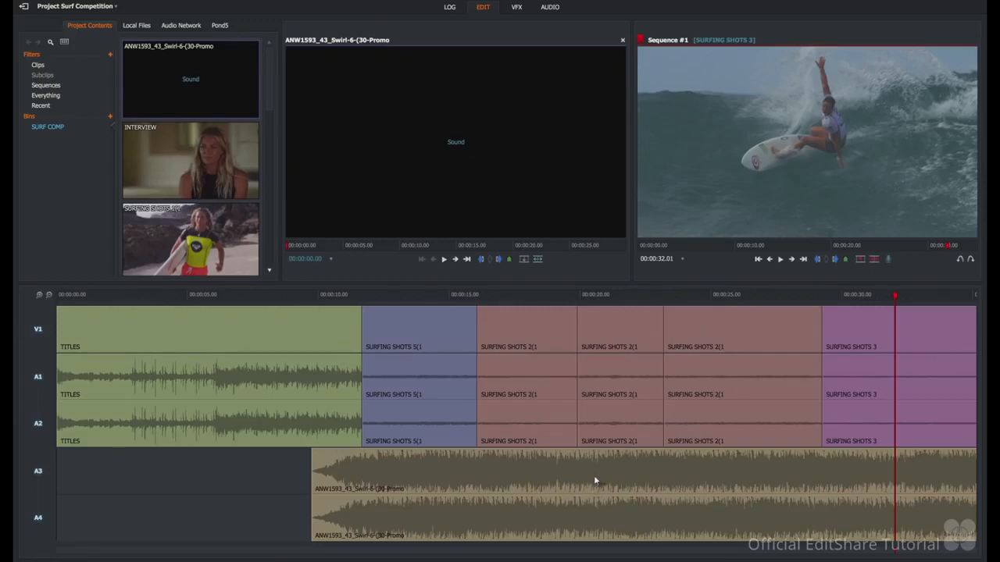
mouse_move(556, 468)
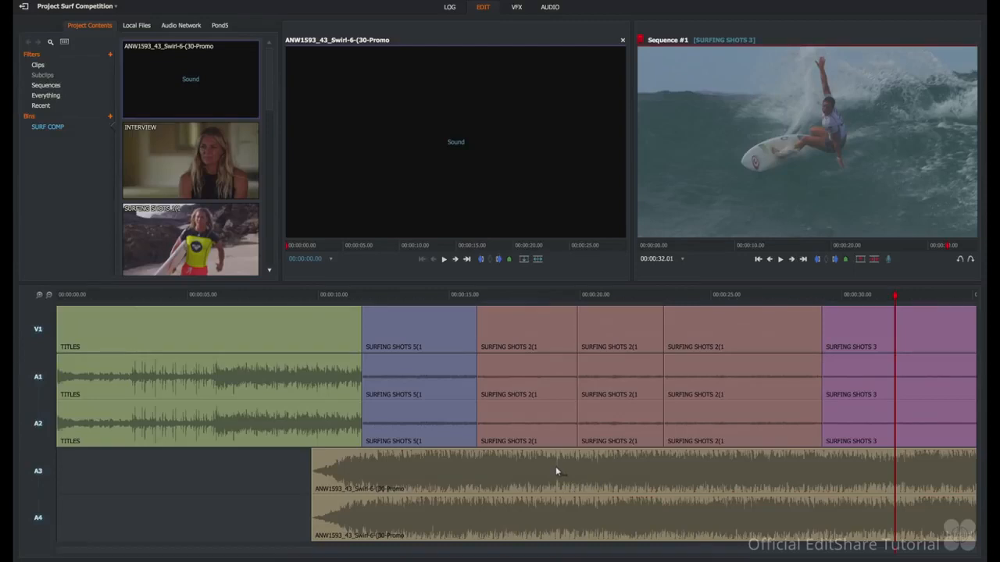
mouse_move(554, 465)
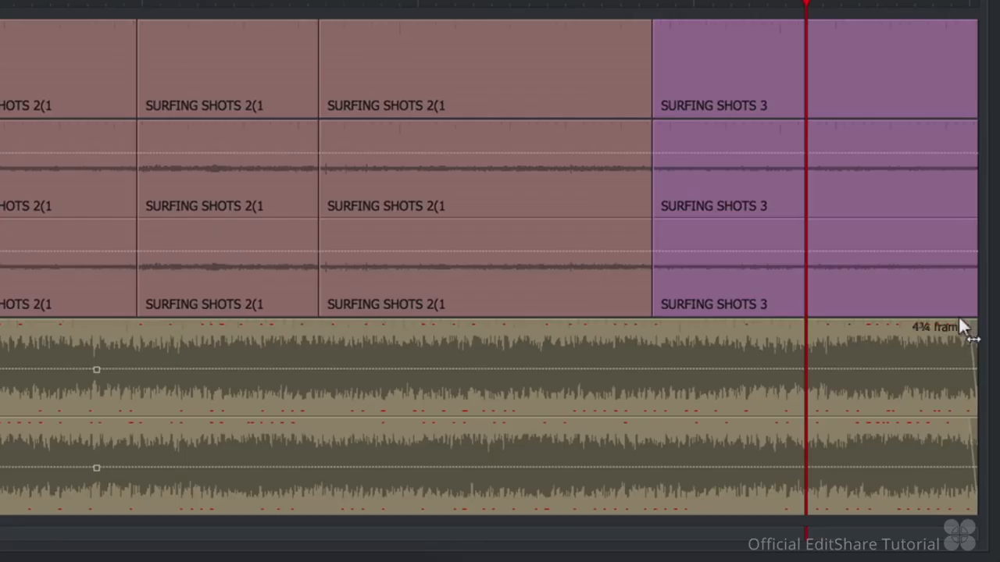
Step: Fade out the music's end by about 49 frames and fade in TITLES audio by about 34 frames
drag(972, 331, 883, 331)
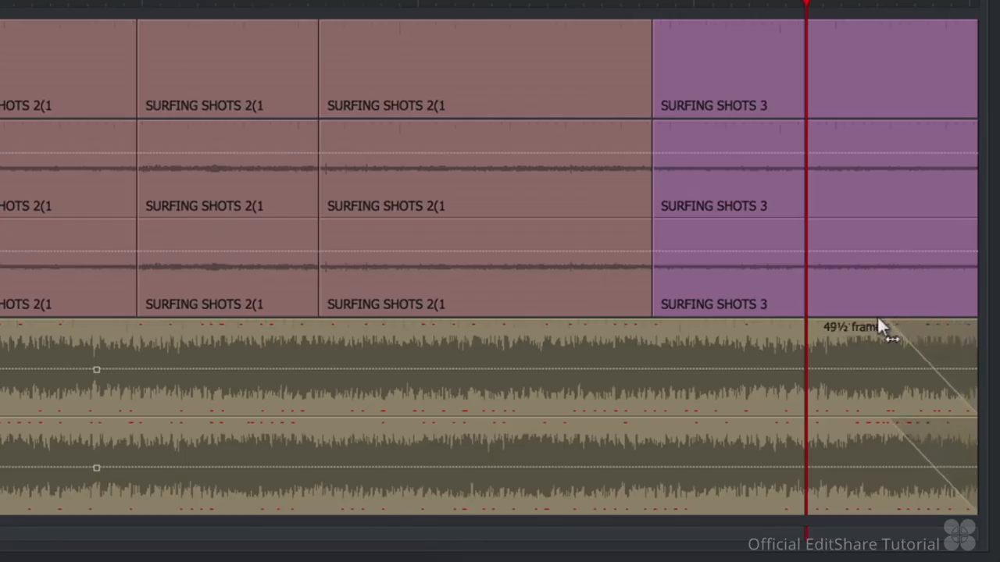
drag(890, 328, 875, 323)
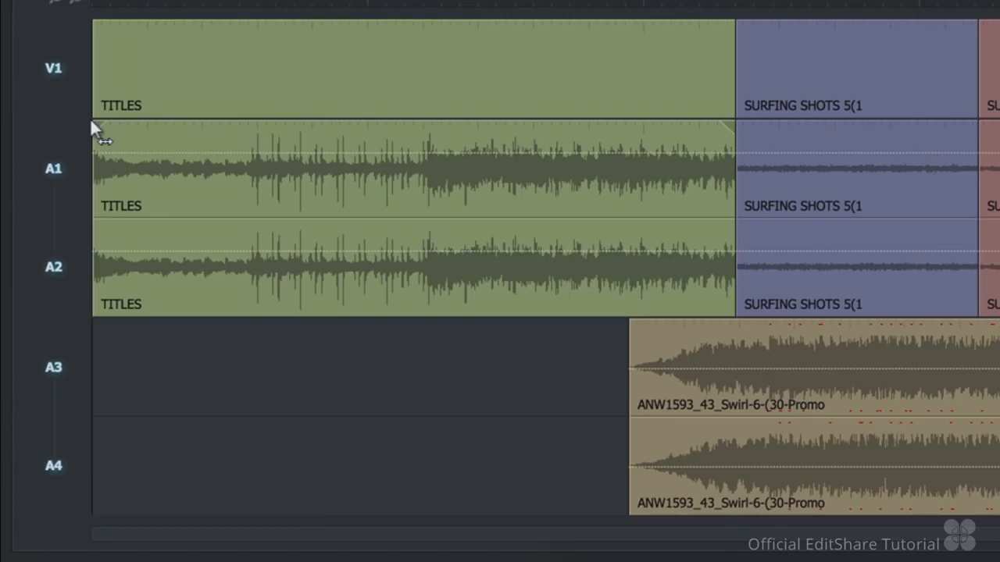
drag(96, 133, 156, 138)
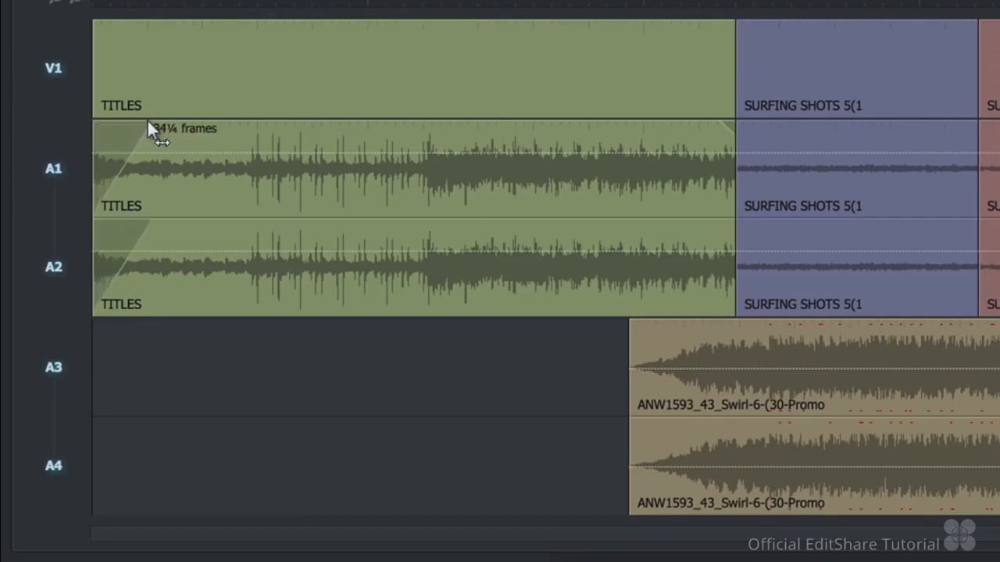
drag(156, 141, 180, 142)
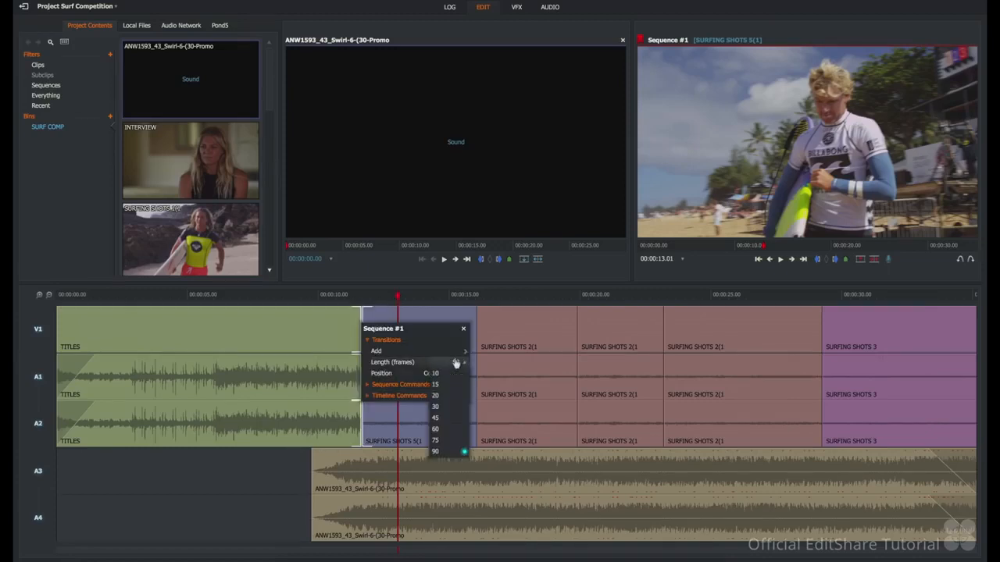
Step: Add a 45-frame Dissolve at the cut between TITLES and SURFING SHOTS 5(1)
click(434, 452)
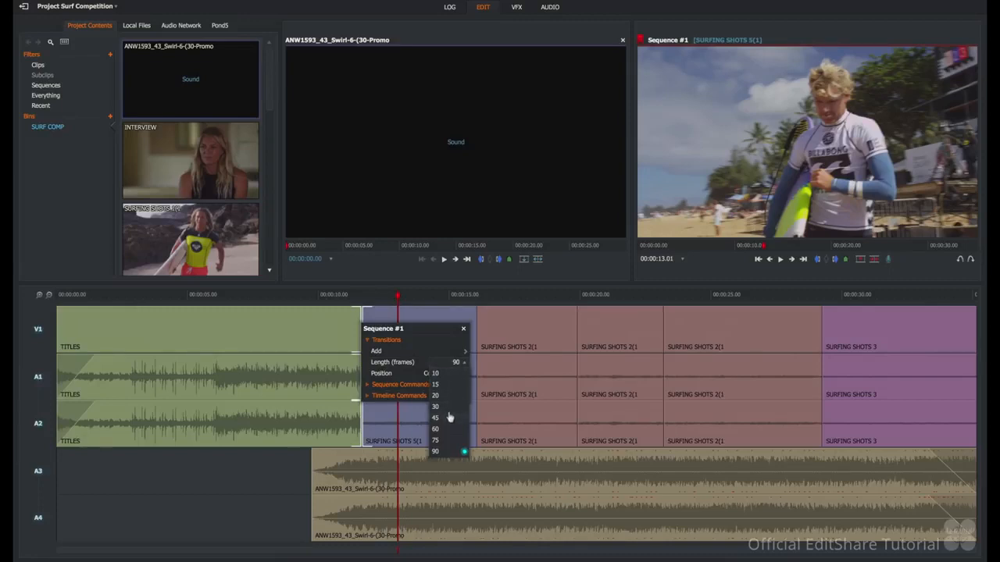
click(434, 418)
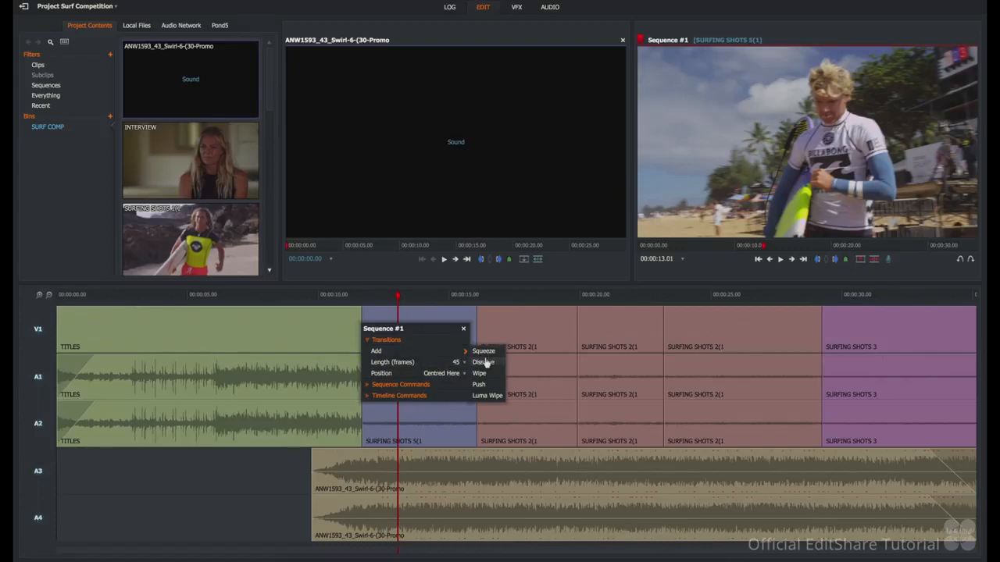
click(481, 362)
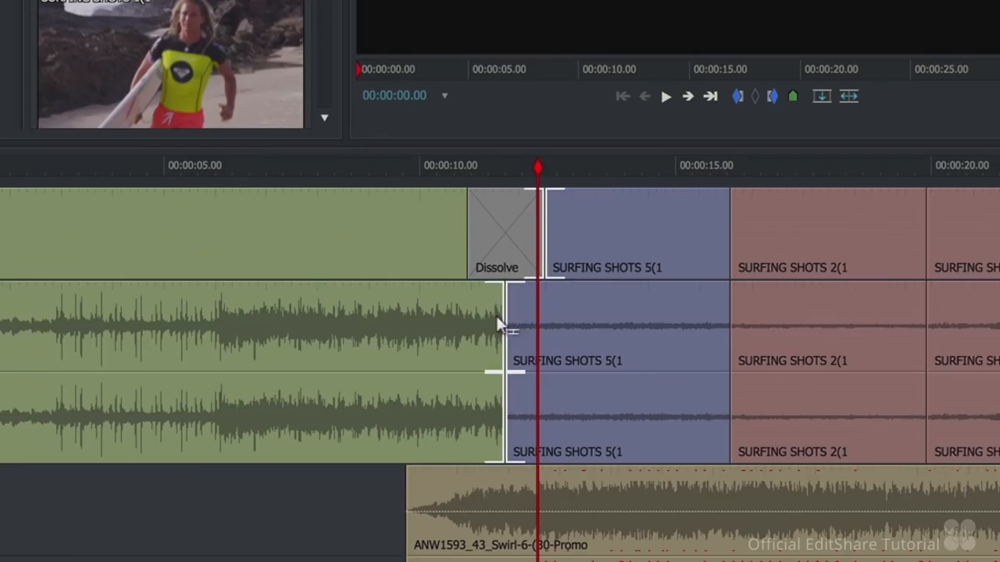
right_click(508, 320)
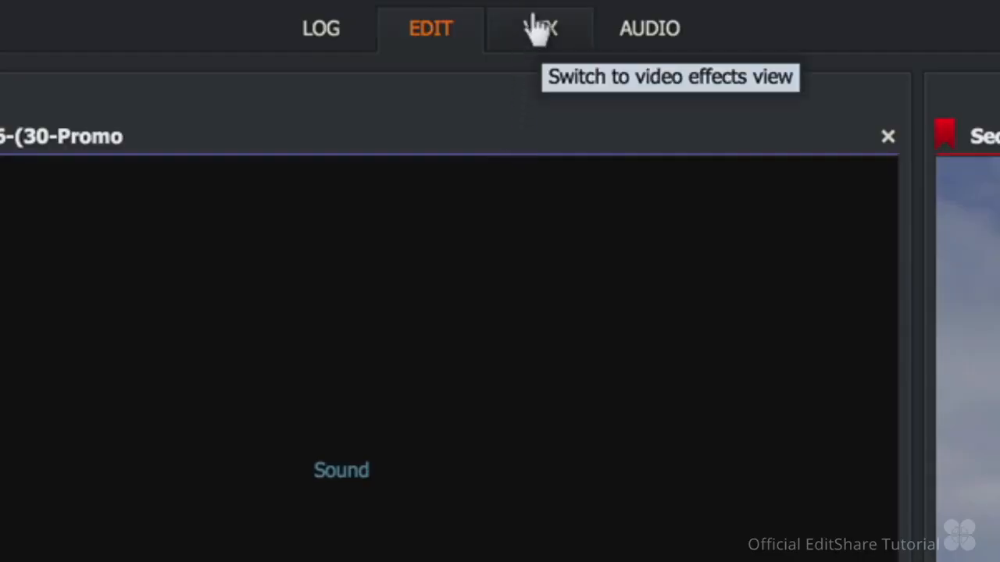
Step: In the VFX room, expand the first surfing shot's settings to reach its Colour Correction controls
click(539, 28)
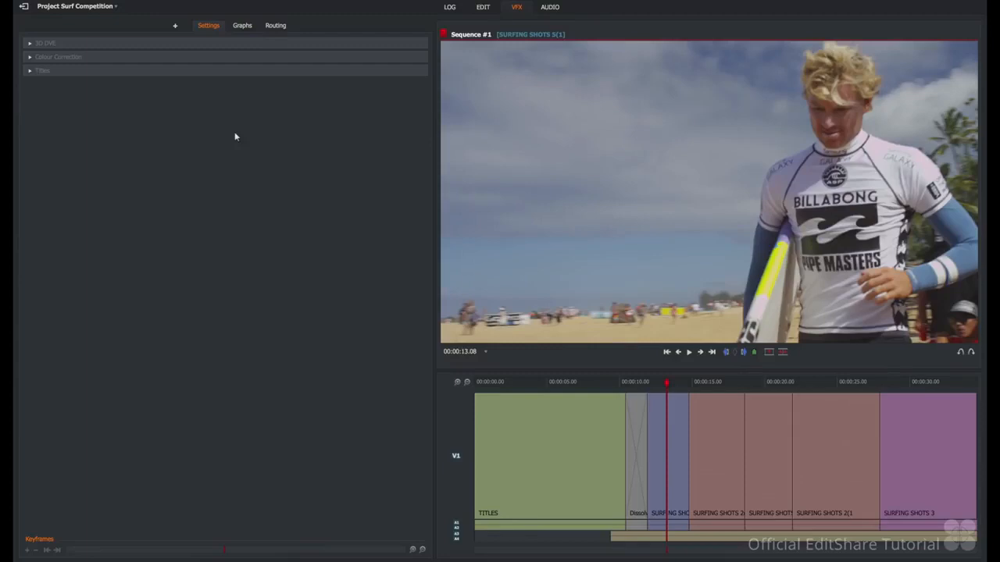
mouse_move(238, 138)
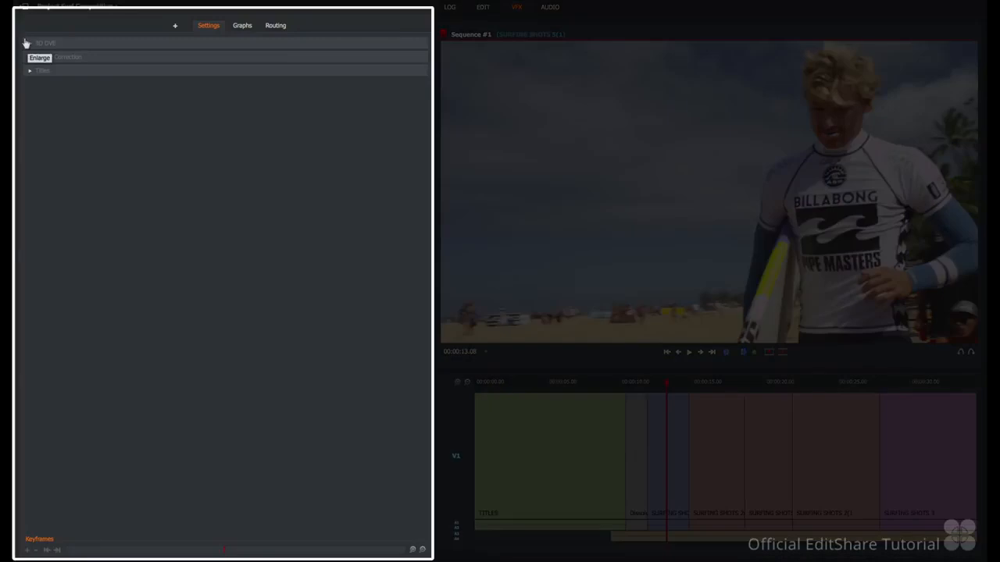
click(30, 43)
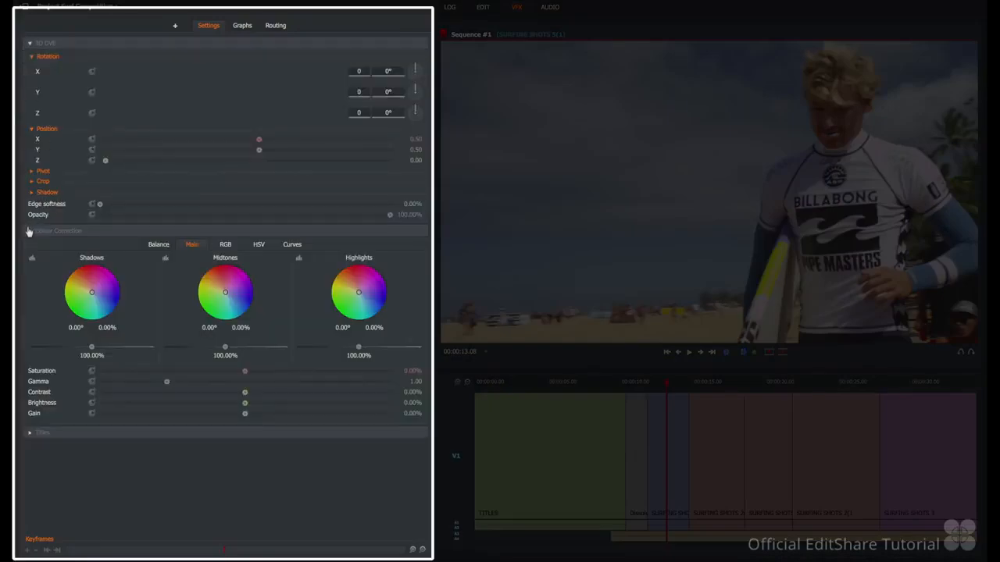
click(30, 432)
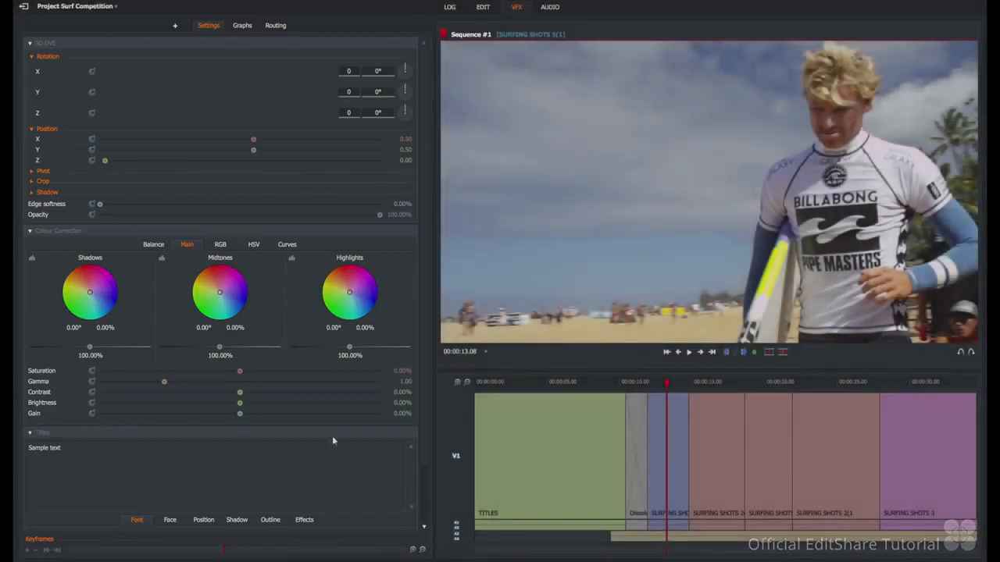
mouse_move(625, 419)
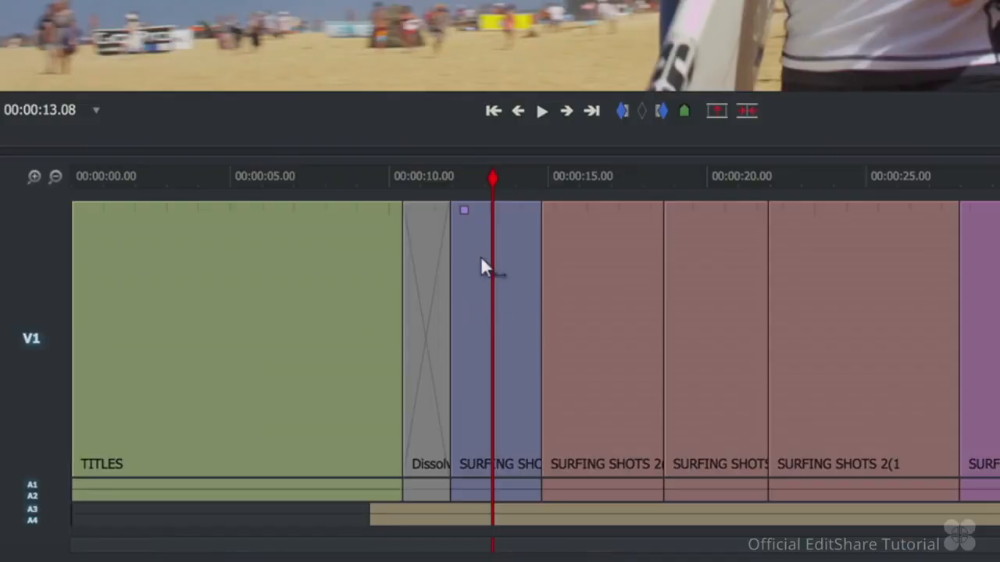
mouse_move(461, 222)
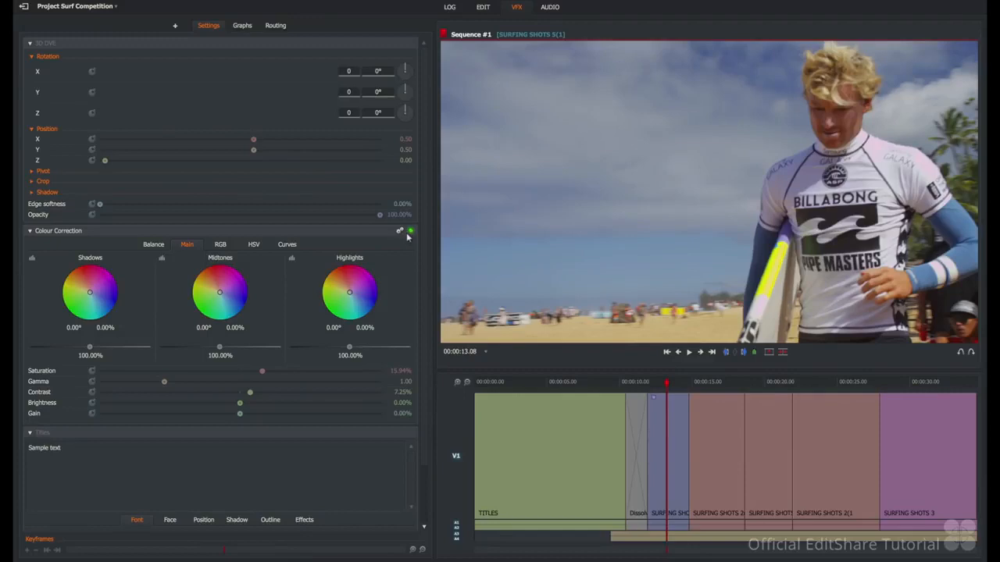
mouse_move(697, 387)
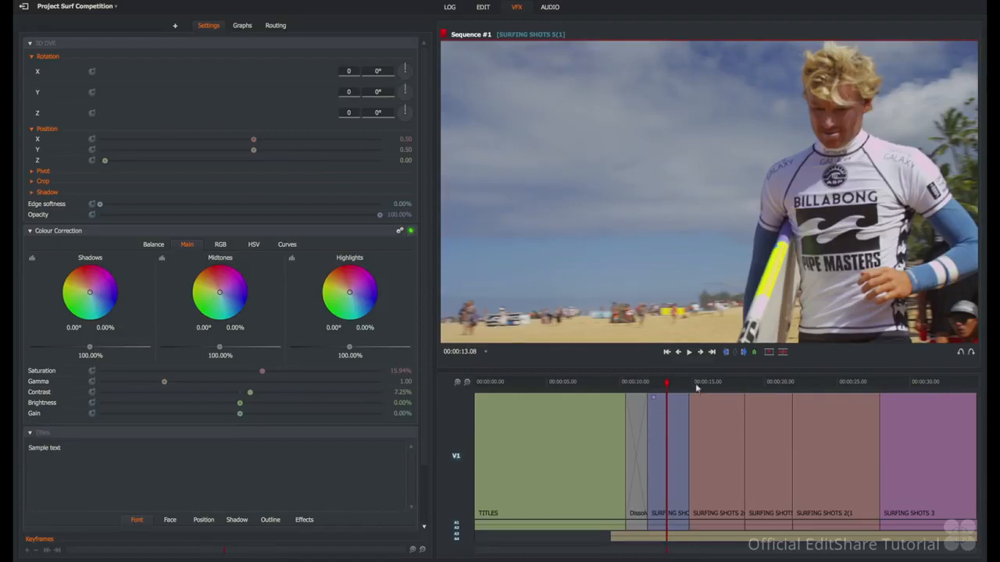
Step: Copy the Colour Correction effect onto the SURFING SHOTS 2 clip and return to the sequence start
click(716, 381)
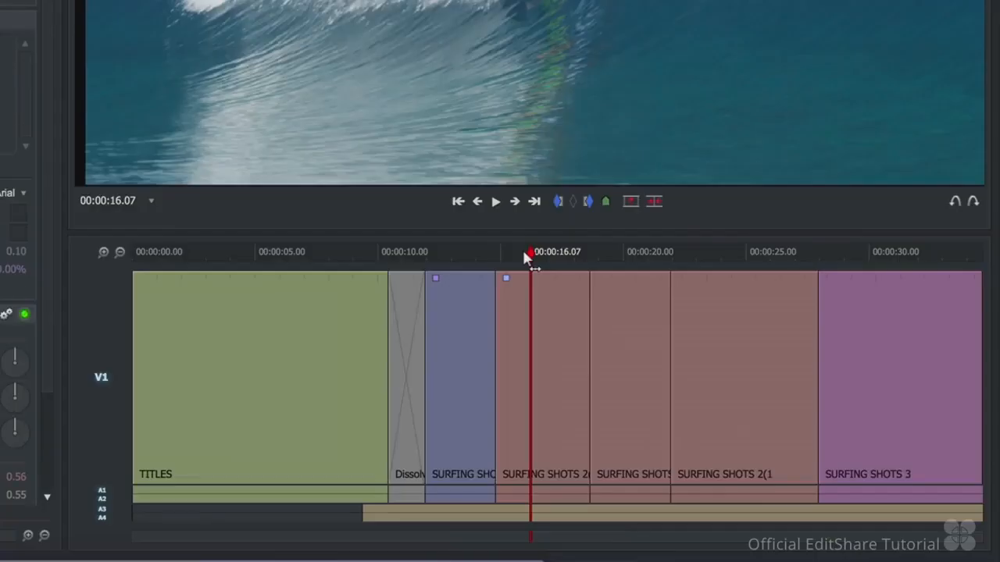
click(273, 251)
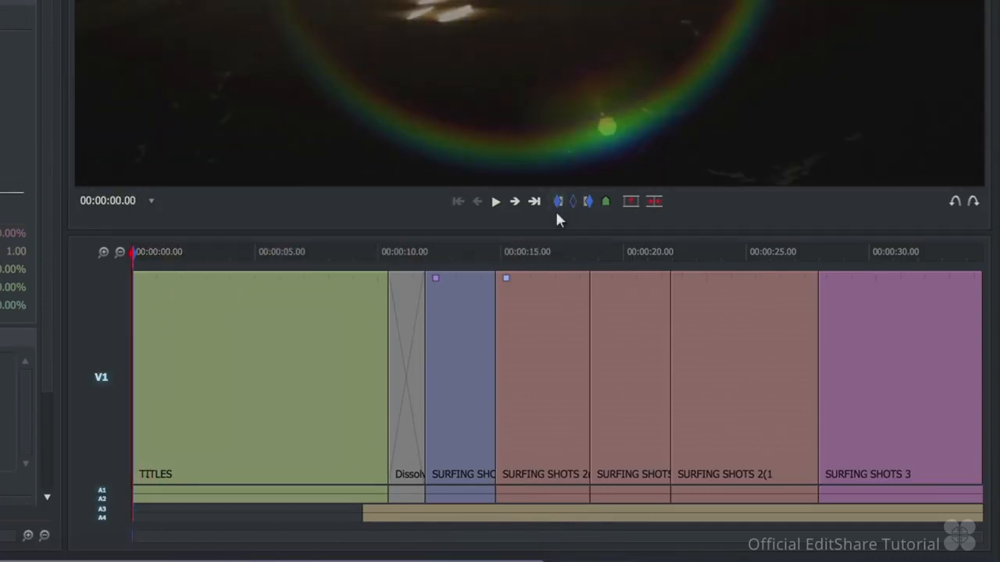
Step: Mark the full sequence and add a SURF COMP FIJI DAY 1 title positioned top-left
click(982, 251)
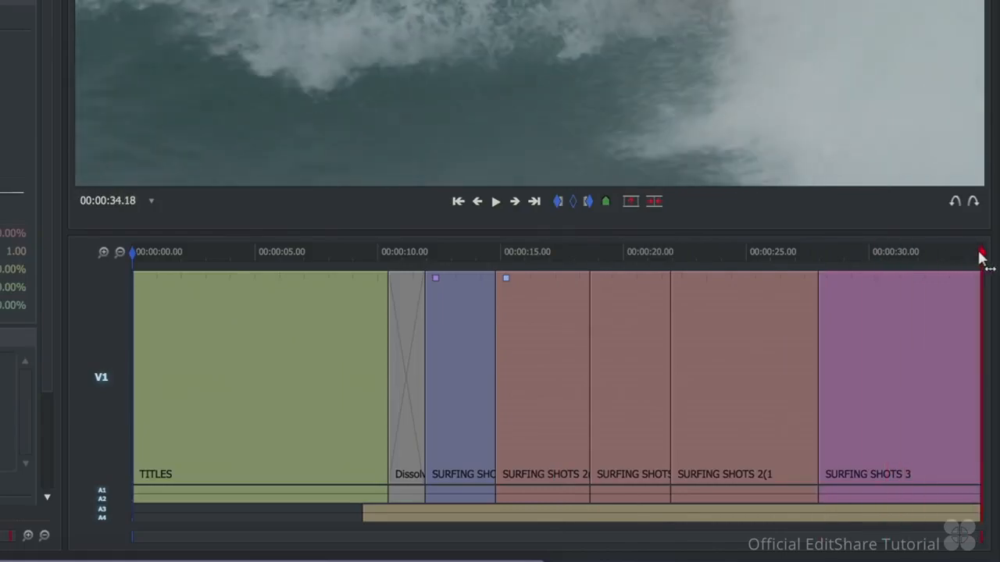
click(516, 6)
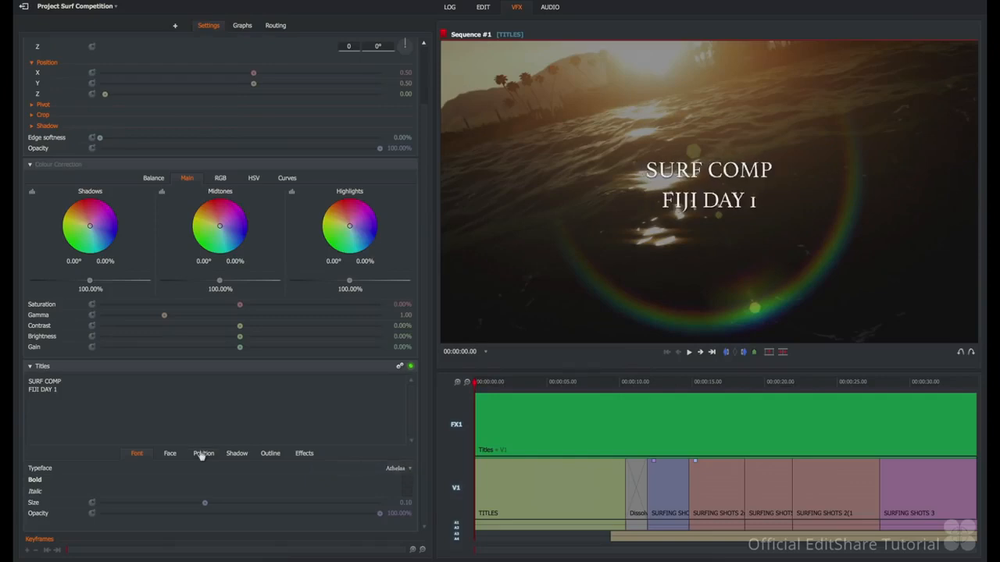
click(203, 453)
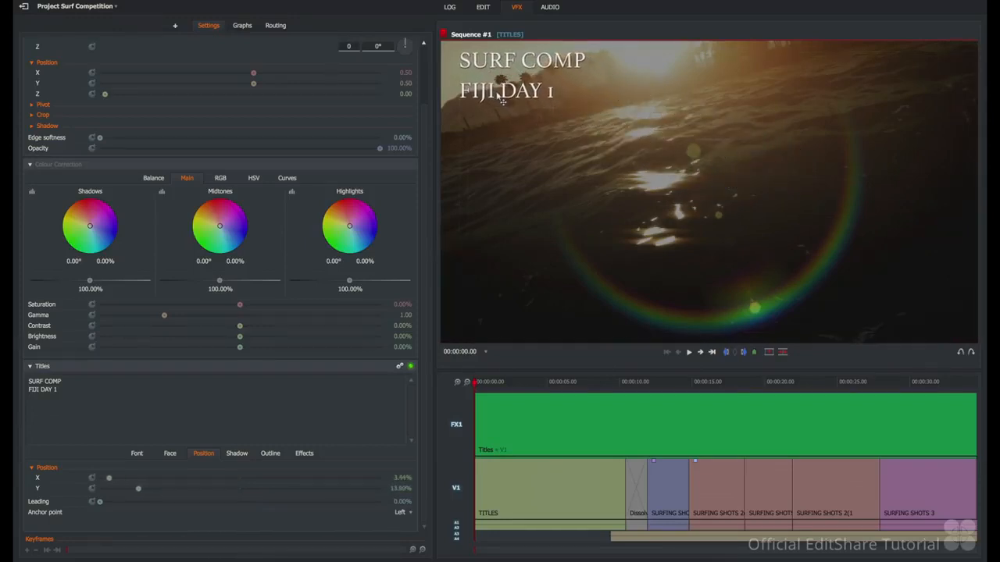
click(503, 381)
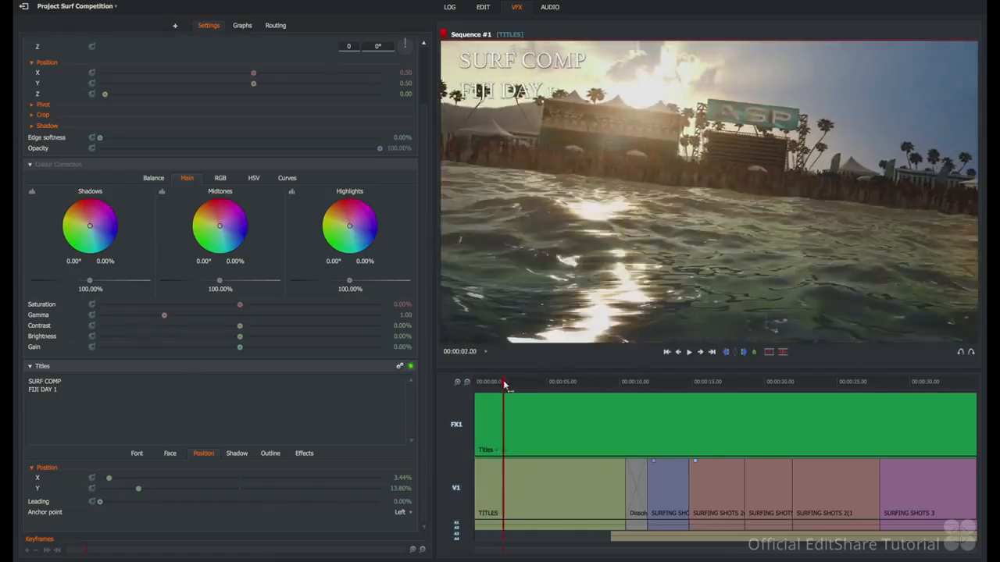
Step: Scrub through the sequence to preview the title over the surfing shots
click(709, 381)
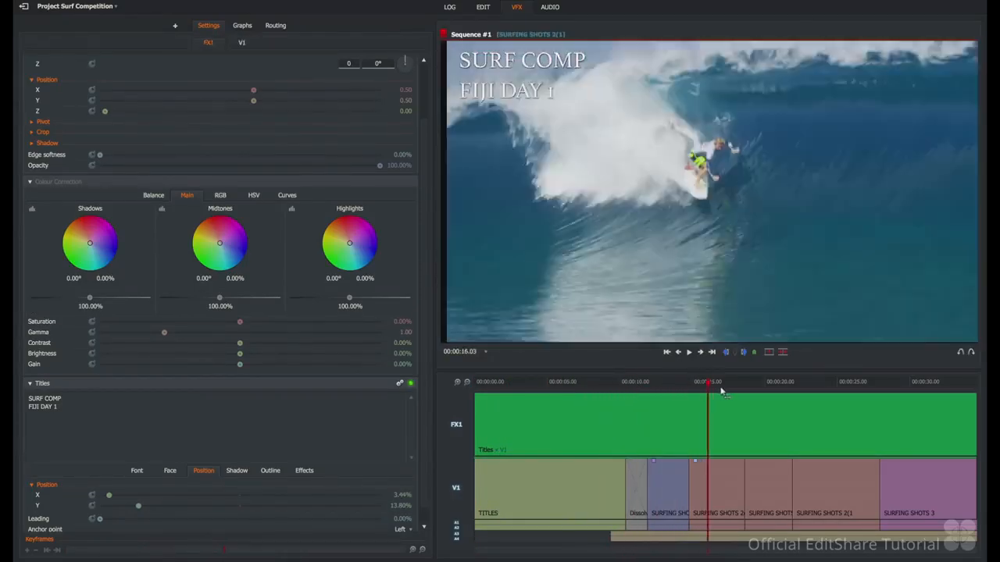
drag(710, 391, 783, 391)
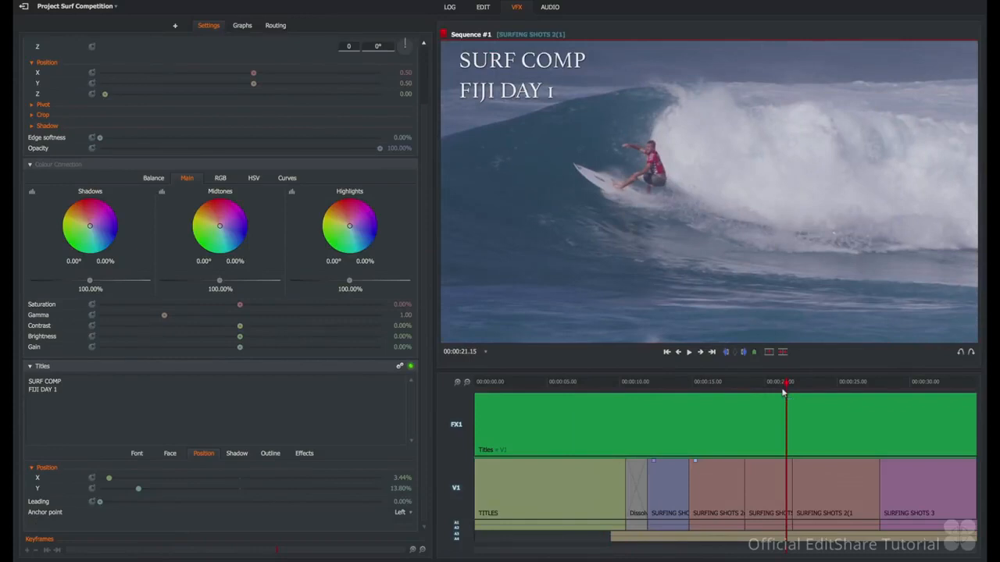
click(483, 6)
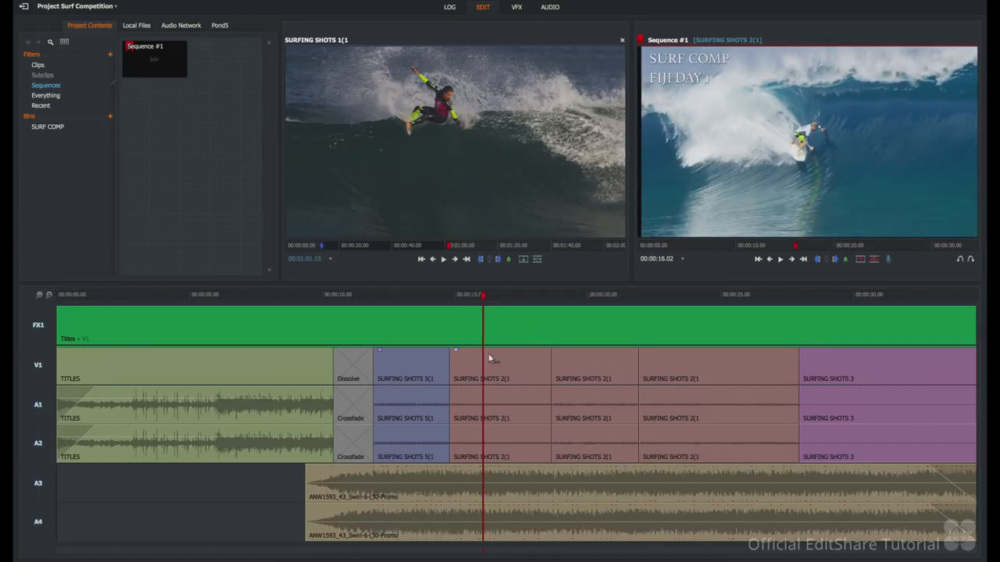
Step: Bring up the sequence's options from the Edit room viewer
right_click(488, 358)
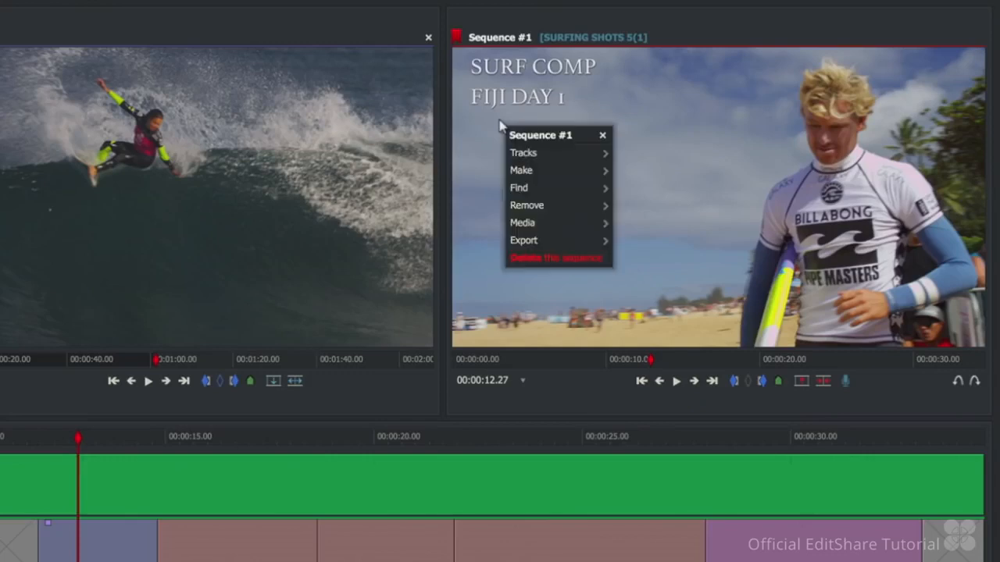
Step: Export the whole sequence to YouTube 1080p MP4 and start rendering with progress shown
click(523, 240)
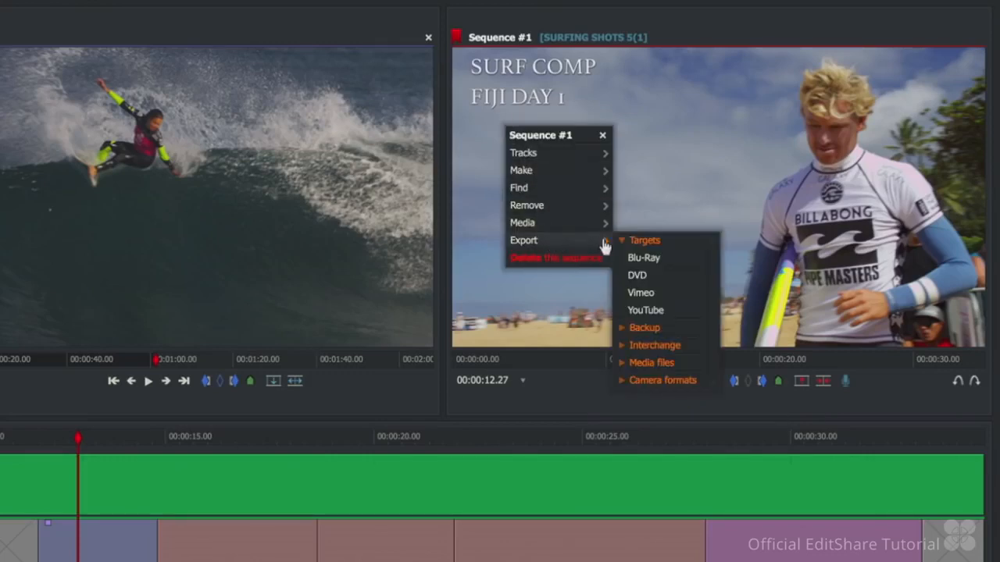
click(646, 309)
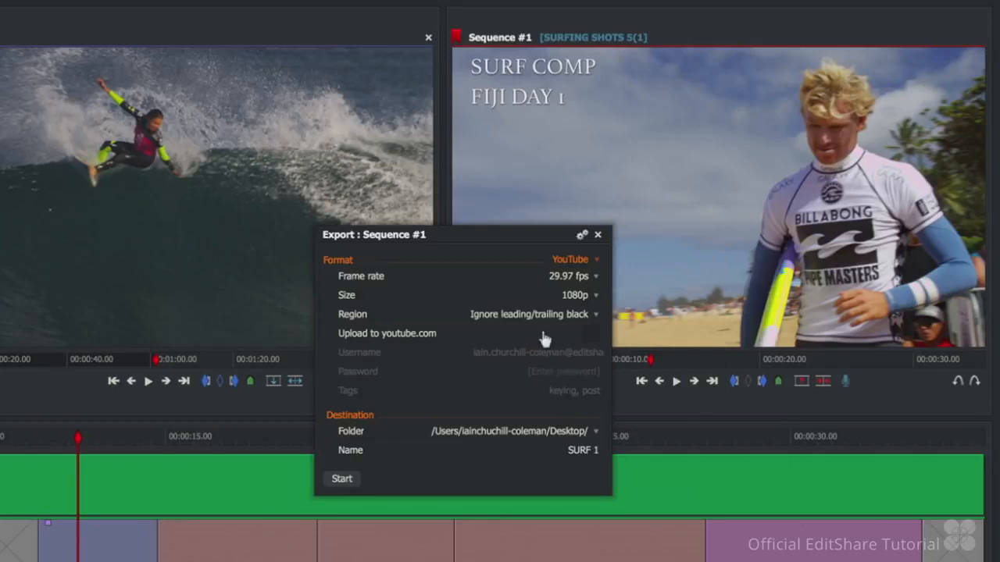
click(531, 314)
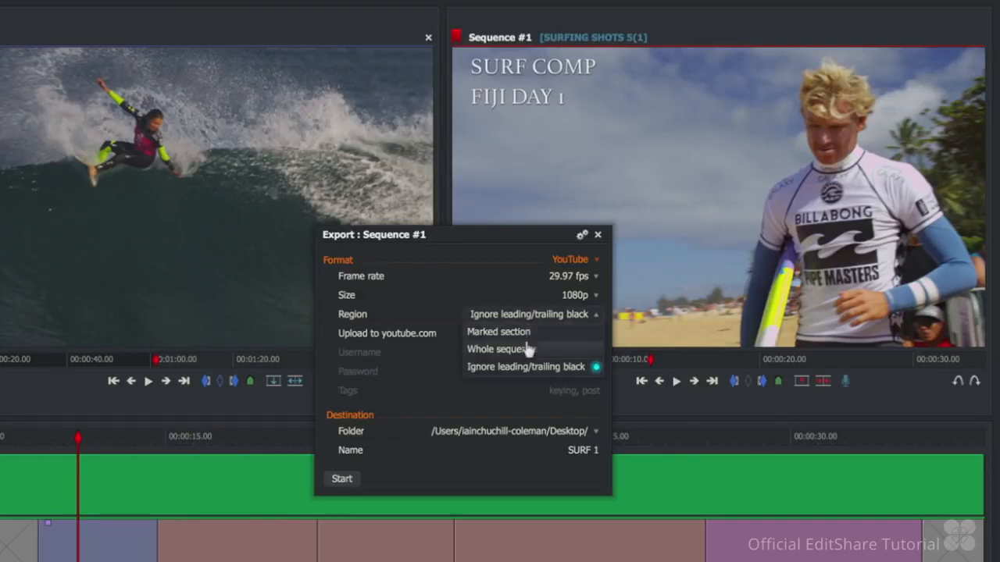
click(500, 350)
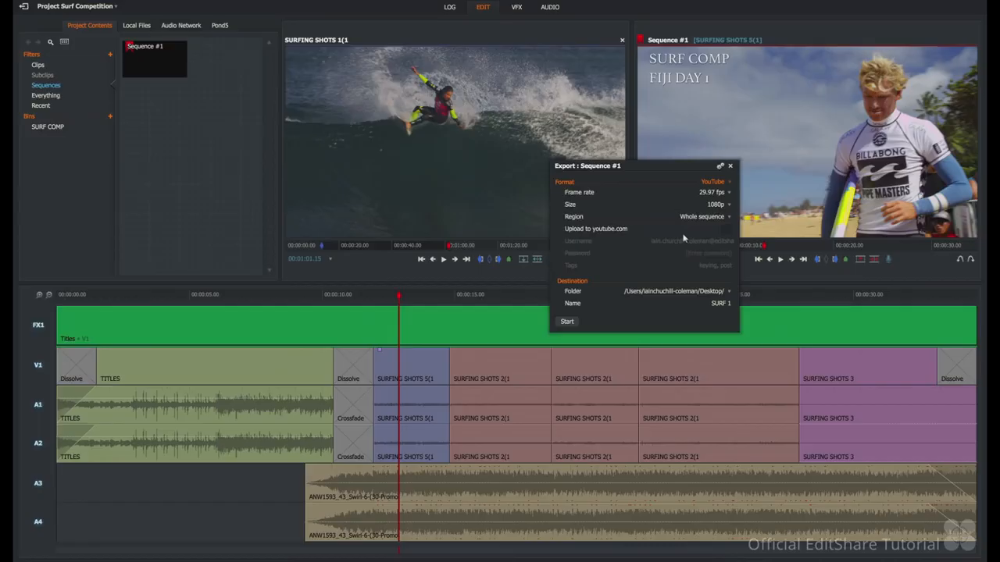
click(566, 322)
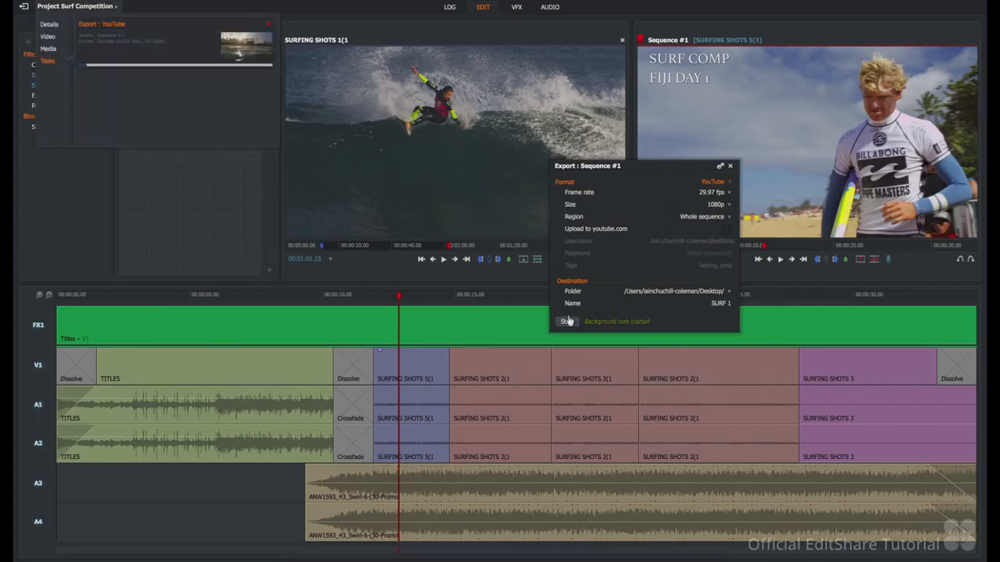
click(566, 322)
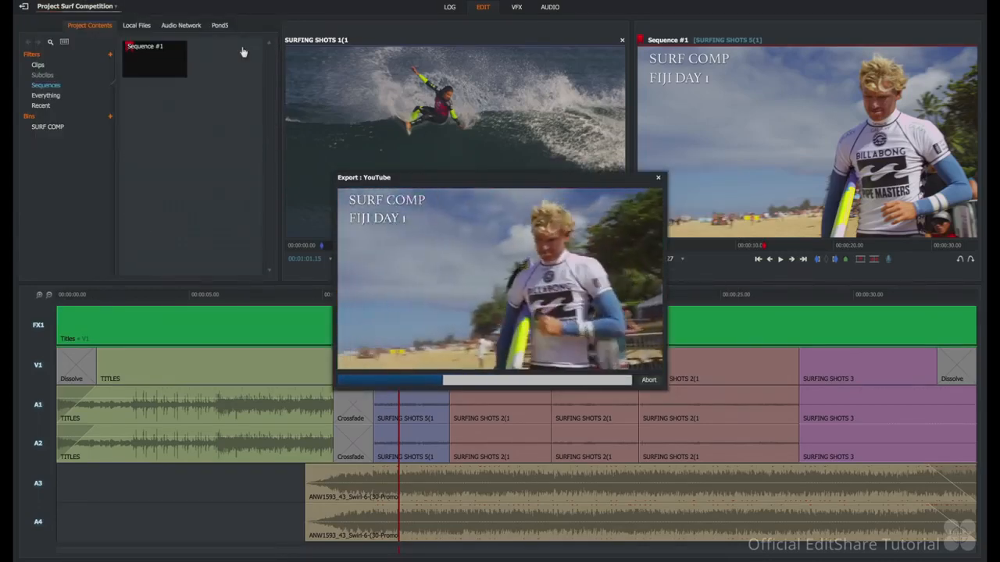